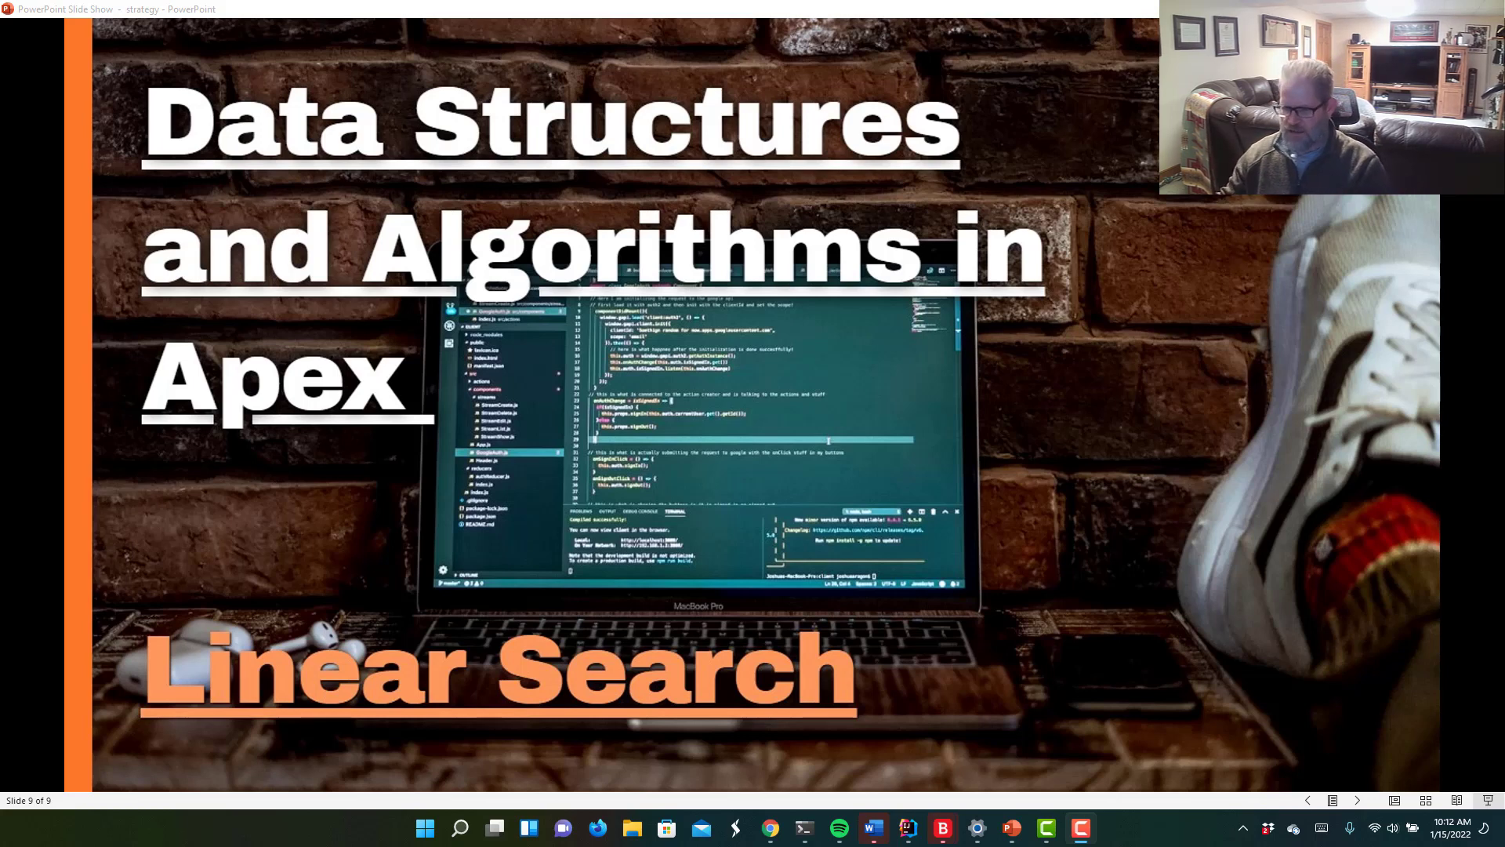
mouse_move(909, 833)
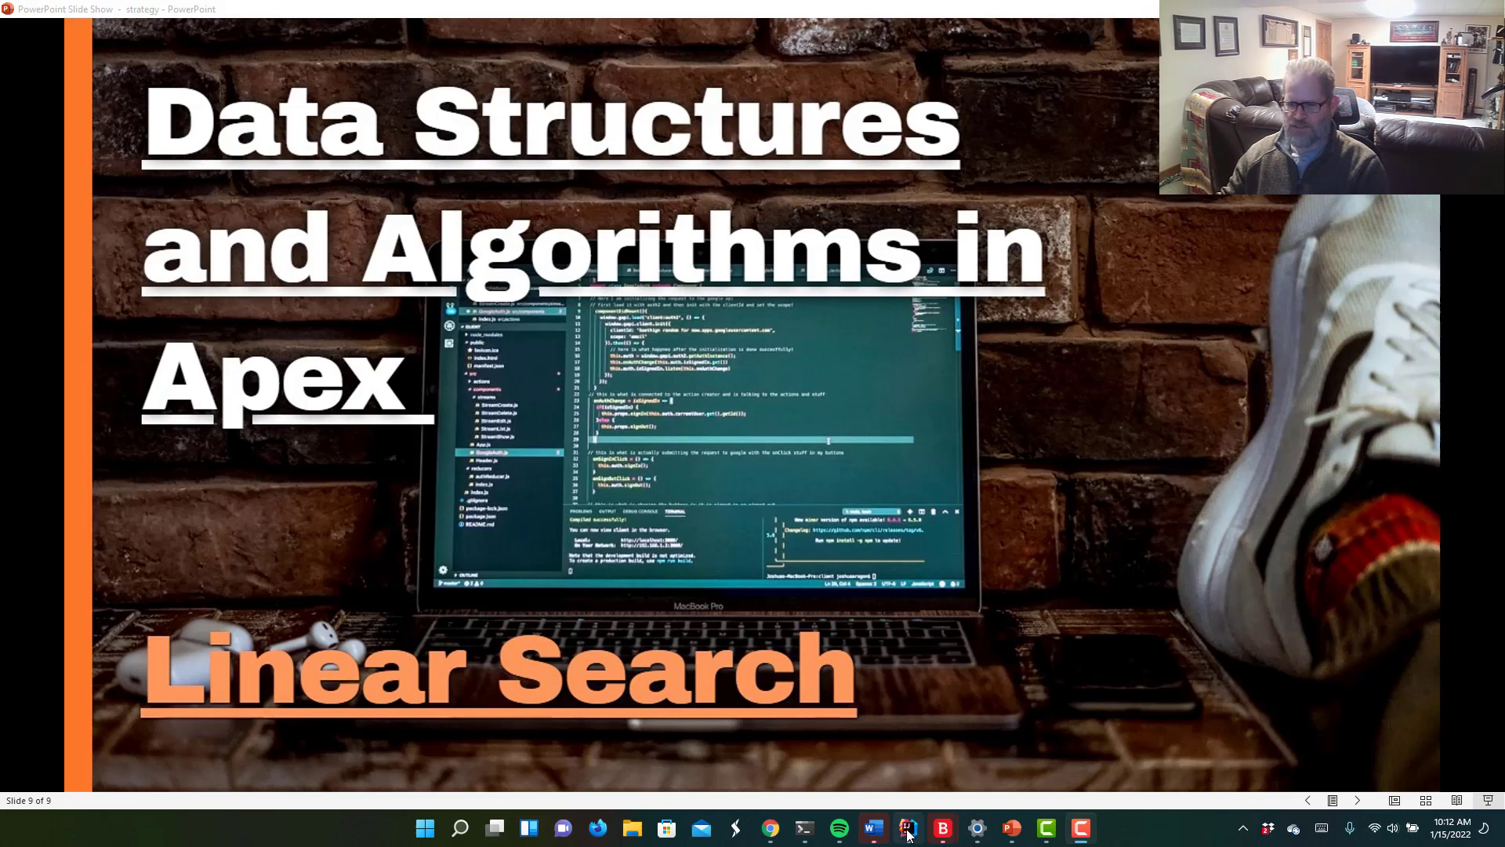
- Switch from the slides to the LinearSearch.cls editor in IntelliJ IDEA
click(906, 828)
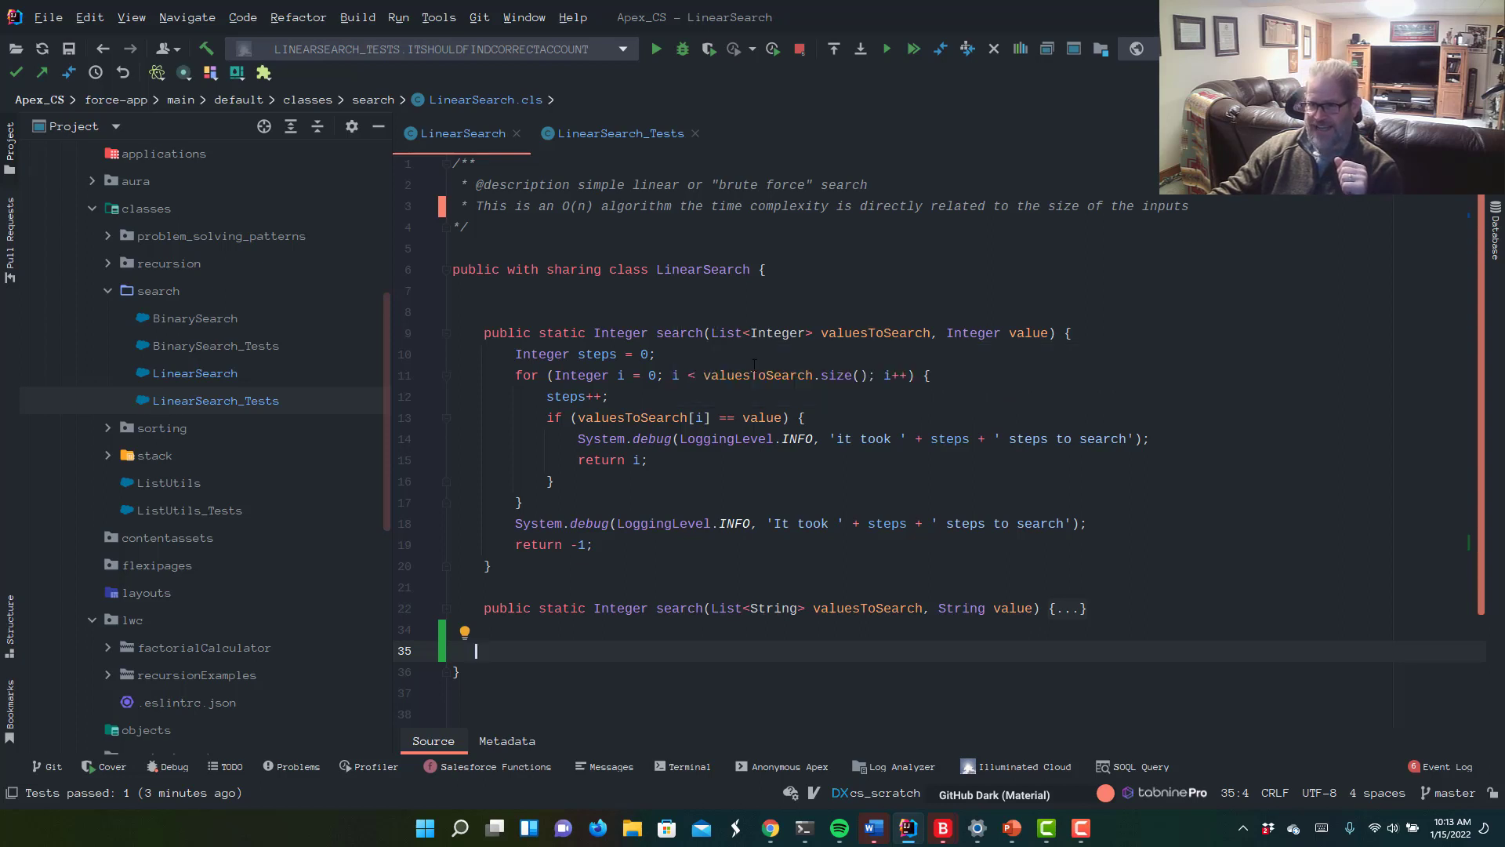
mouse_move(1092, 353)
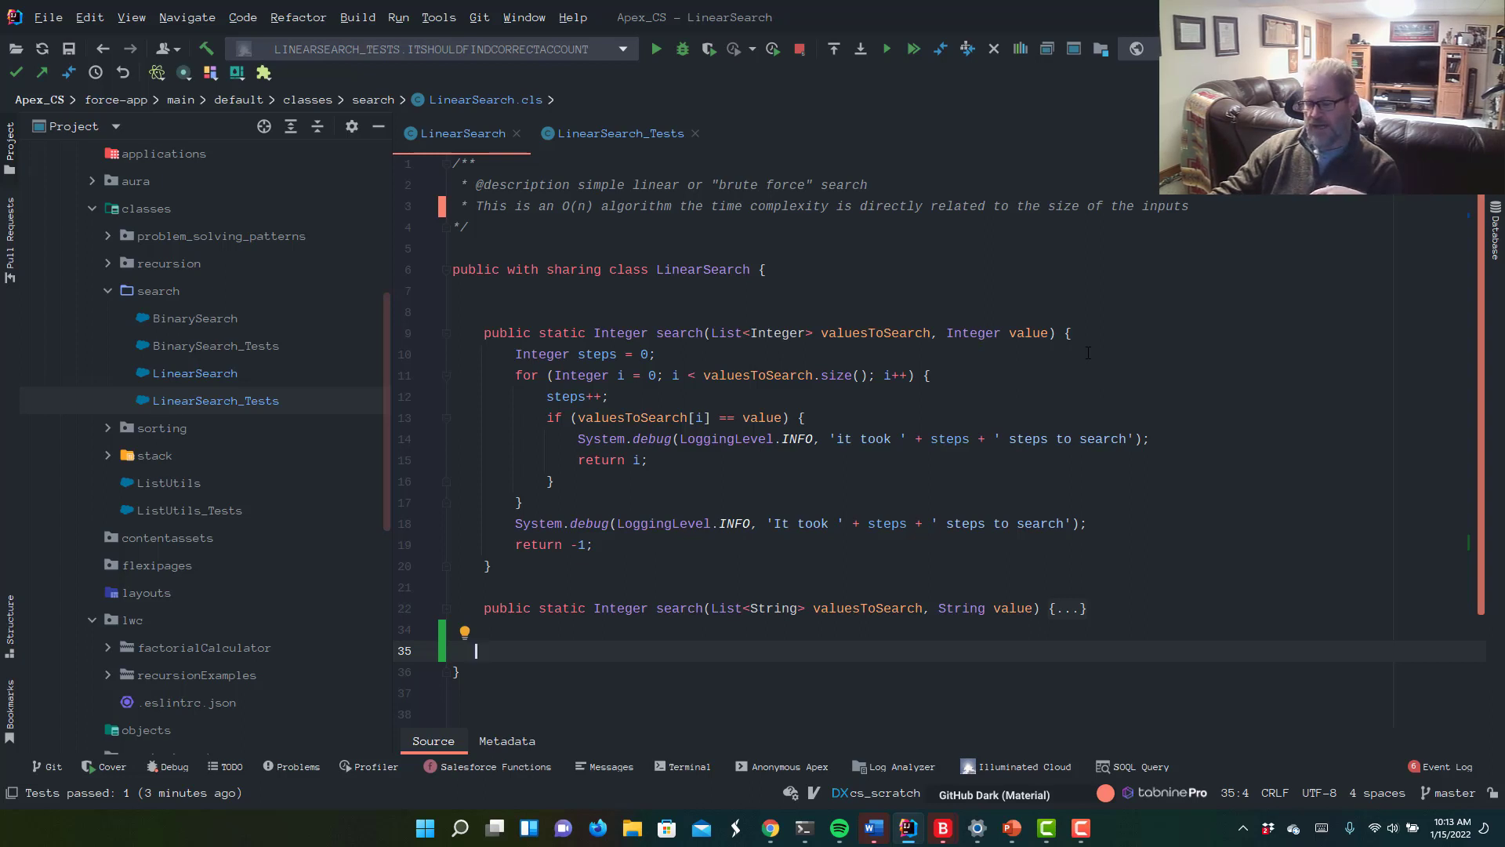
mouse_move(628, 348)
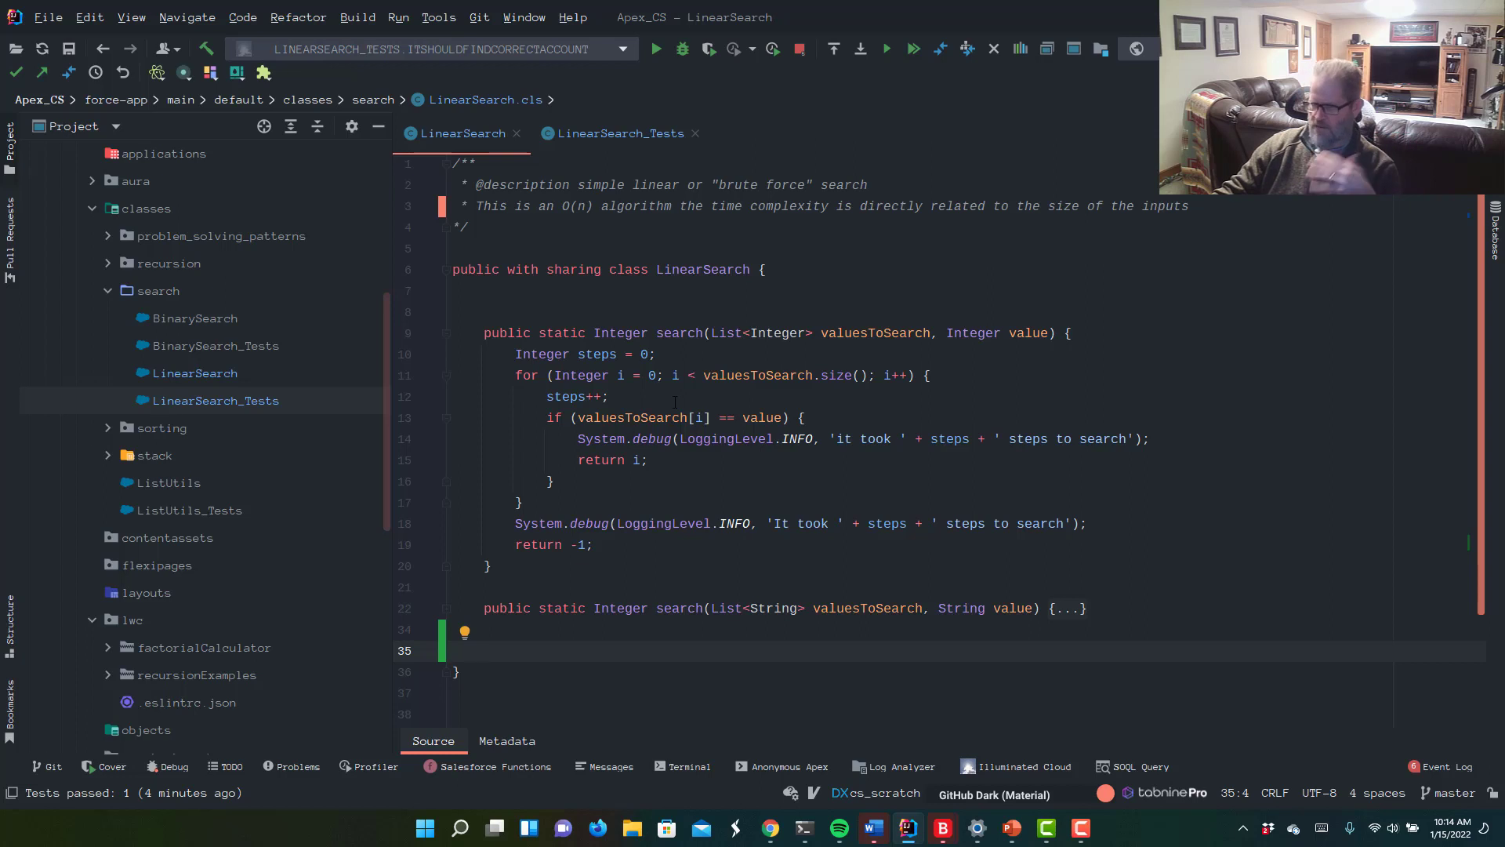
click(476, 649)
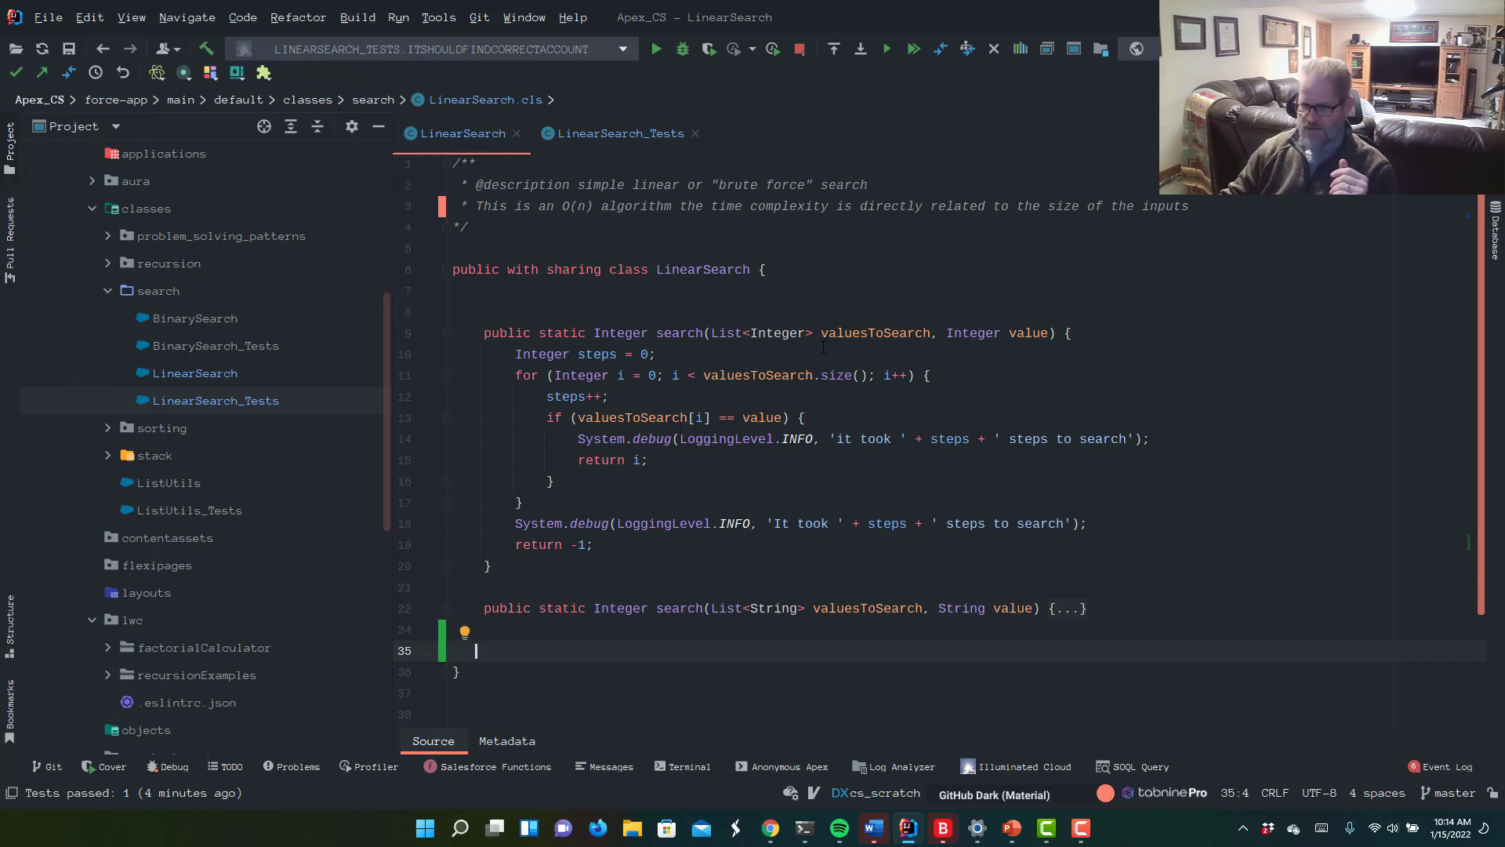
mouse_move(706, 397)
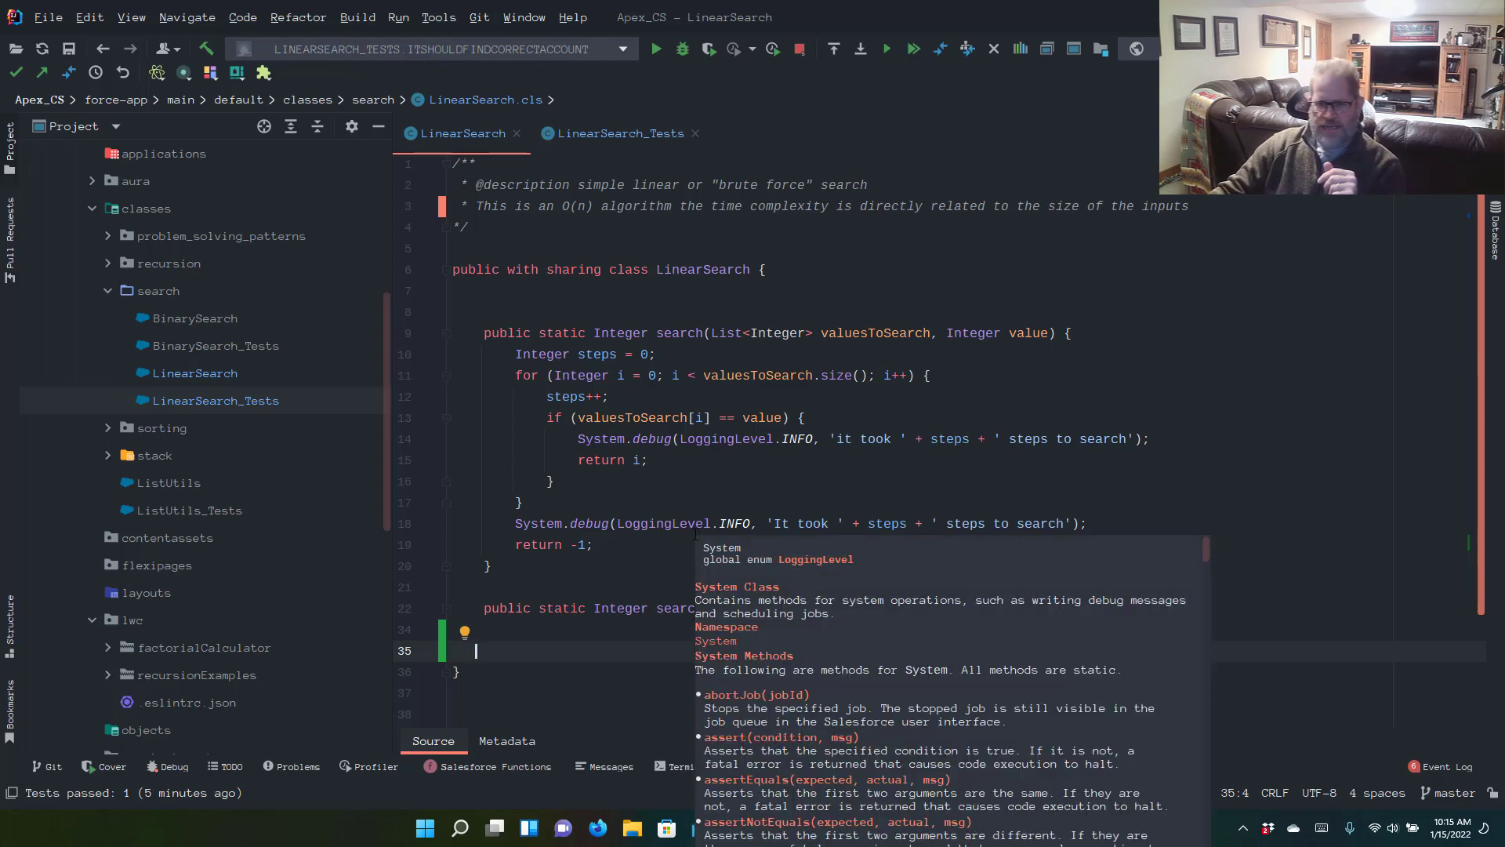
- Dismiss the System documentation popup so the String search overload can be expanded
key(Escape)
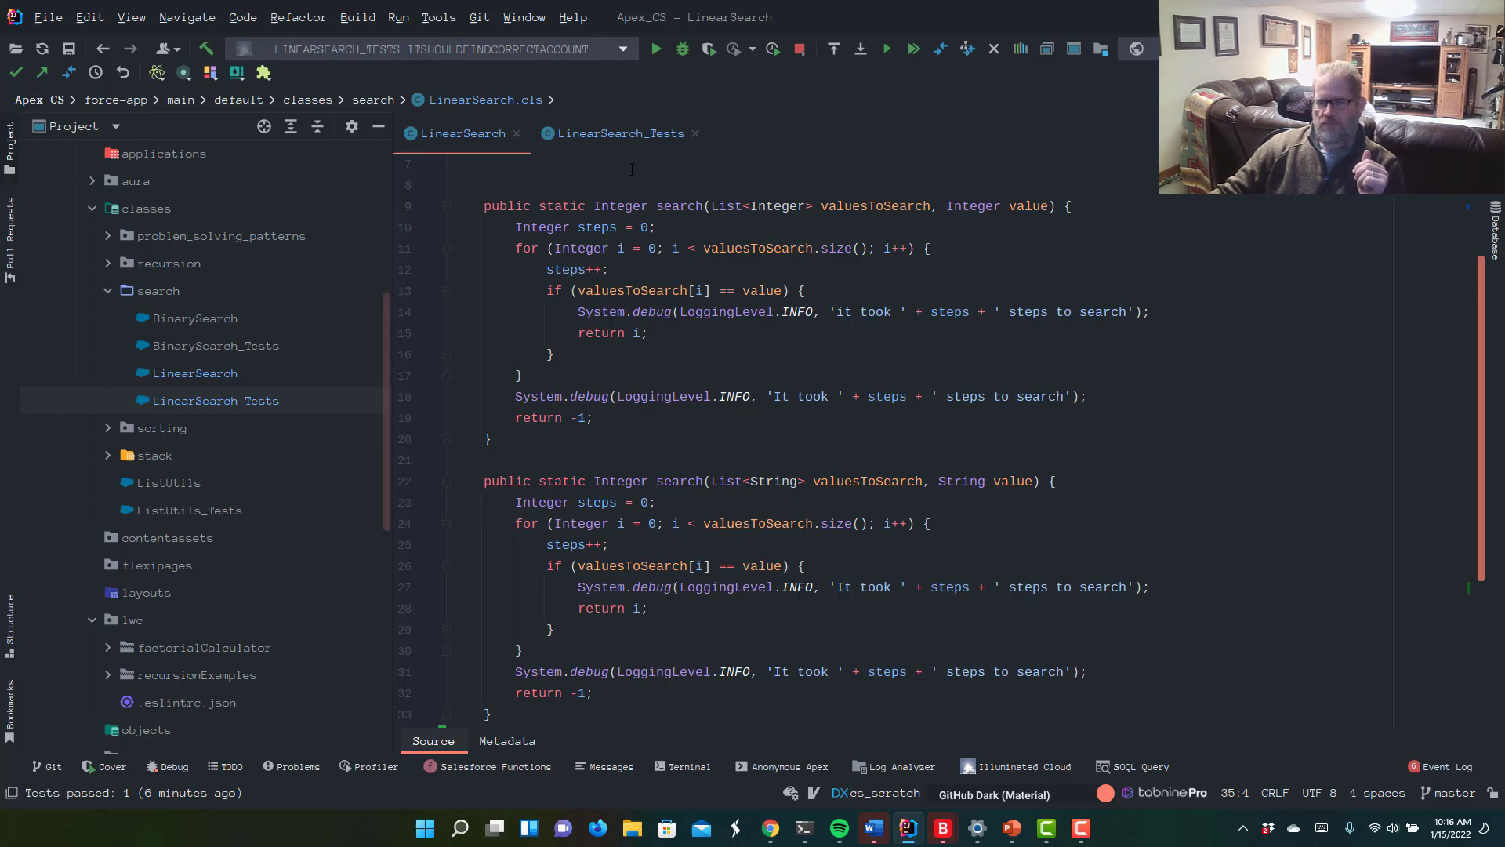
mouse_move(620, 132)
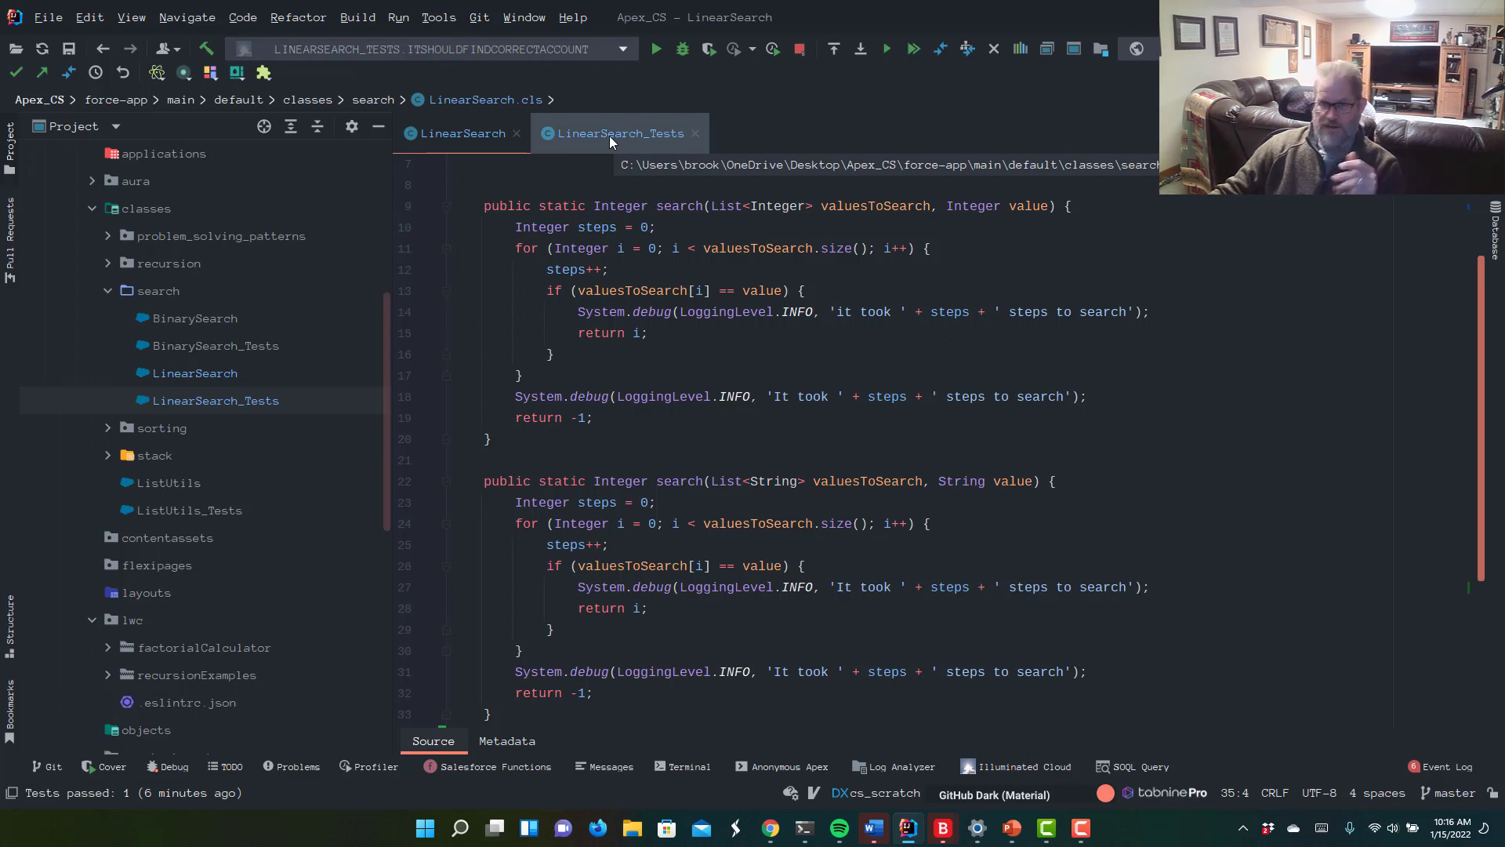
- Show the LinearSearch_Tests class with its itShouldFindCorrectAccount test
click(616, 133)
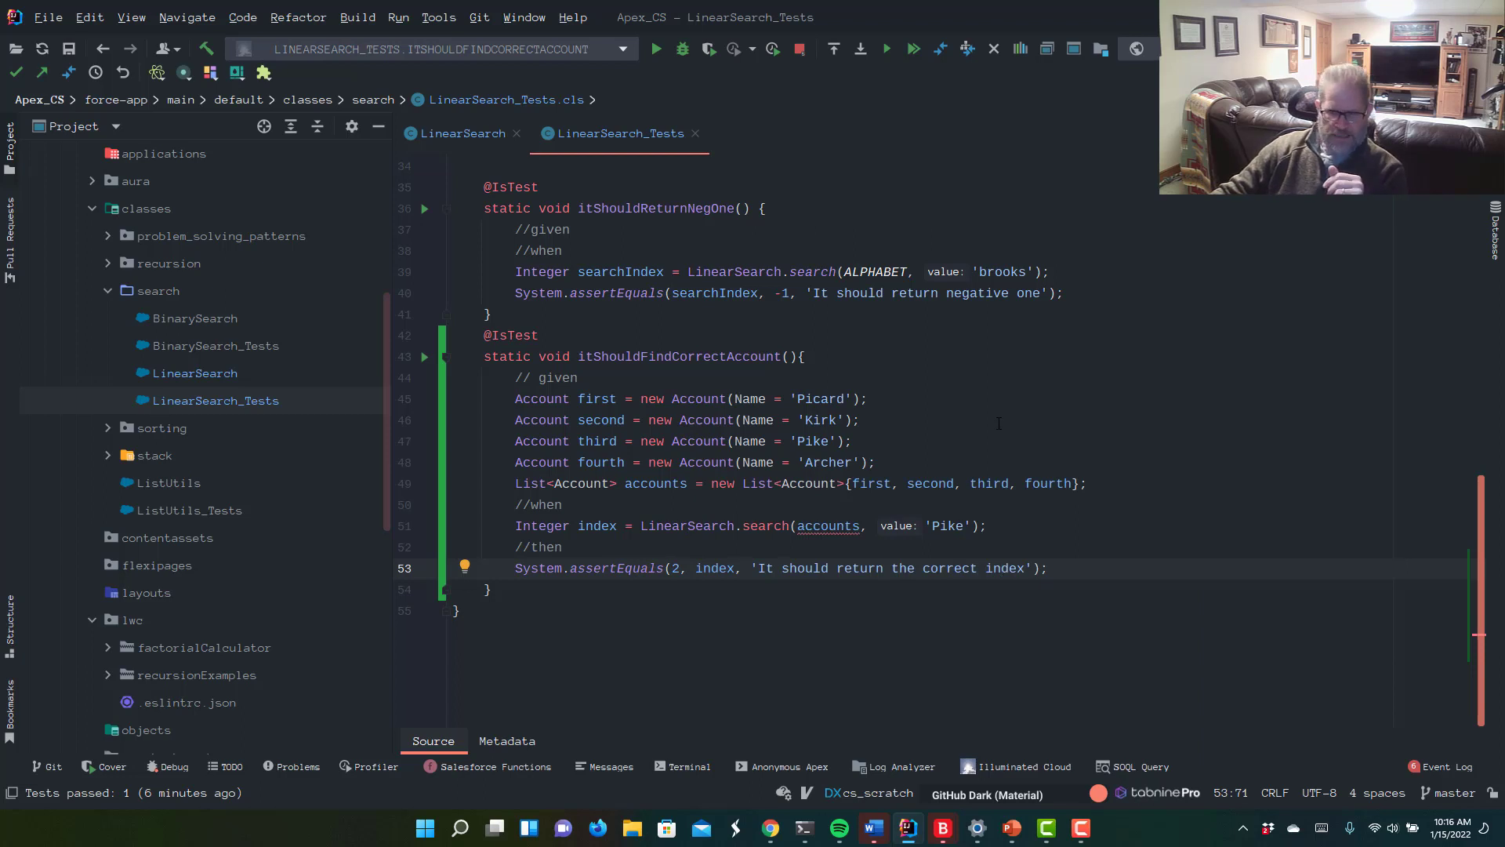
mouse_move(999, 422)
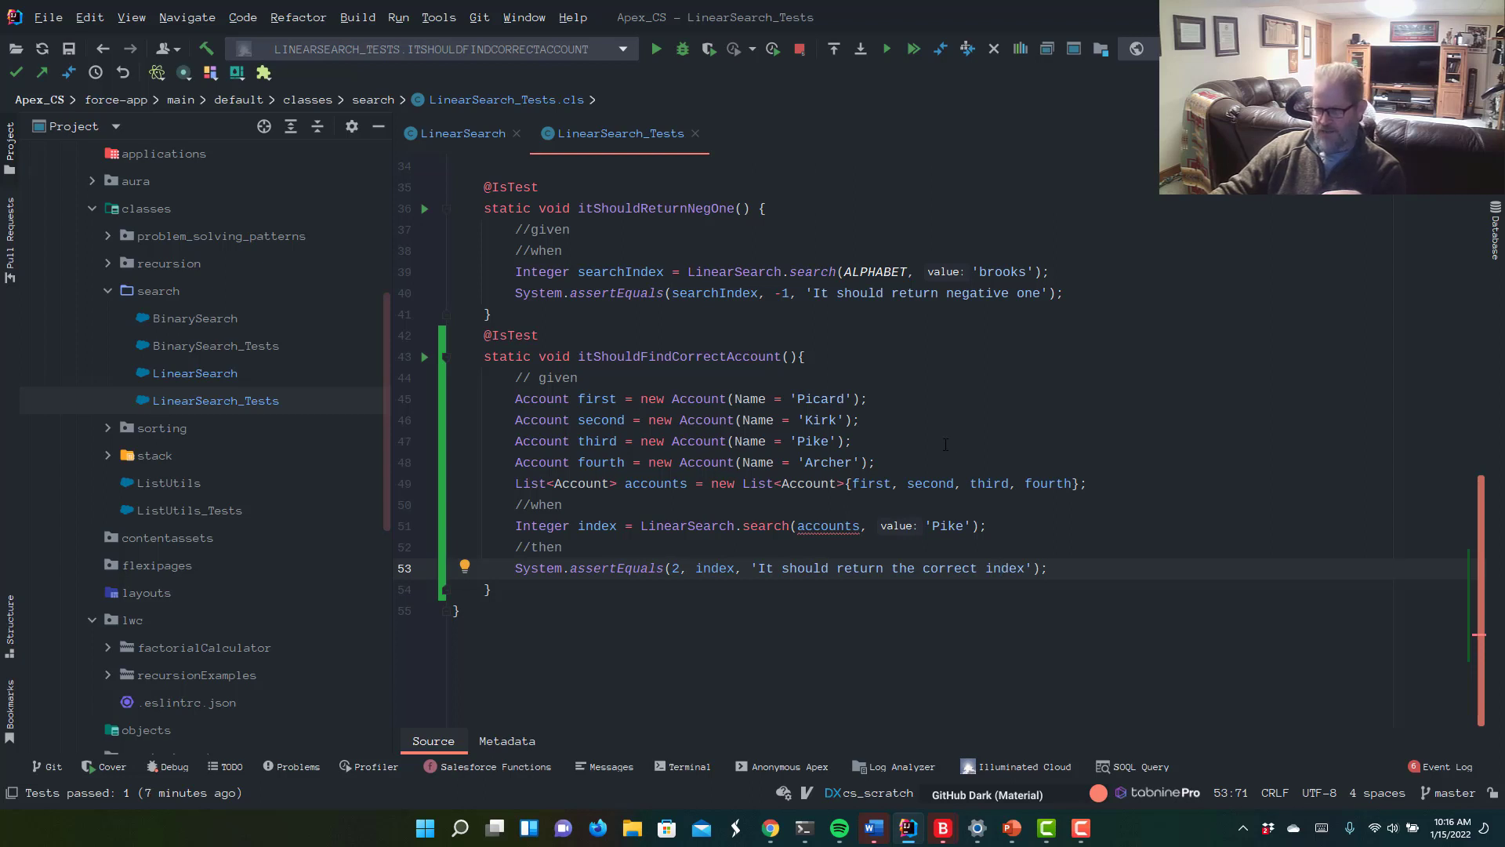
mouse_move(852, 608)
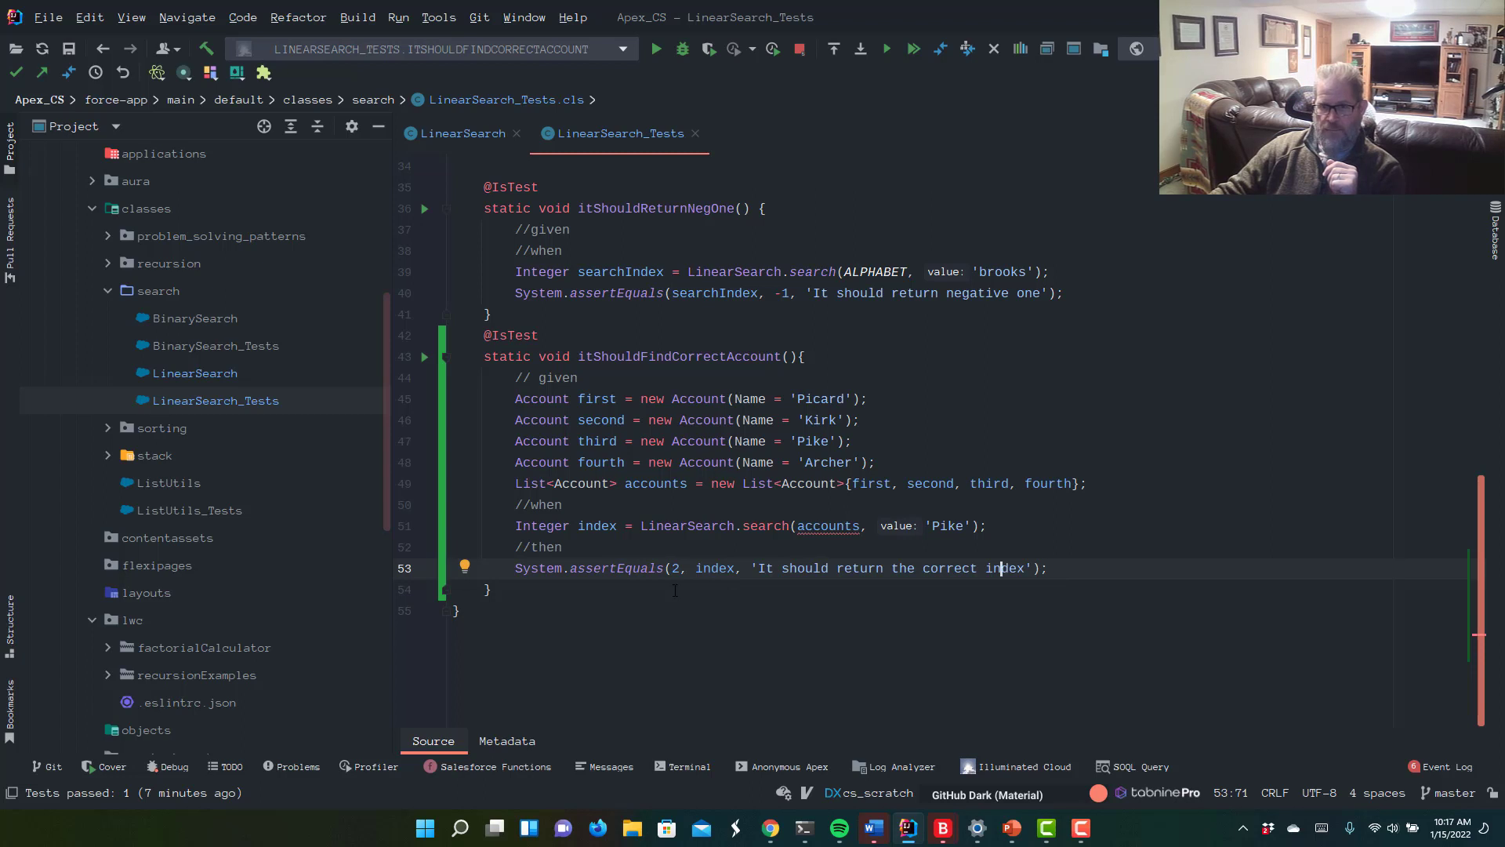
- Declare public static Integer search(List<Account> accounts, String valueToSearch) in LinearSearch
click(461, 132)
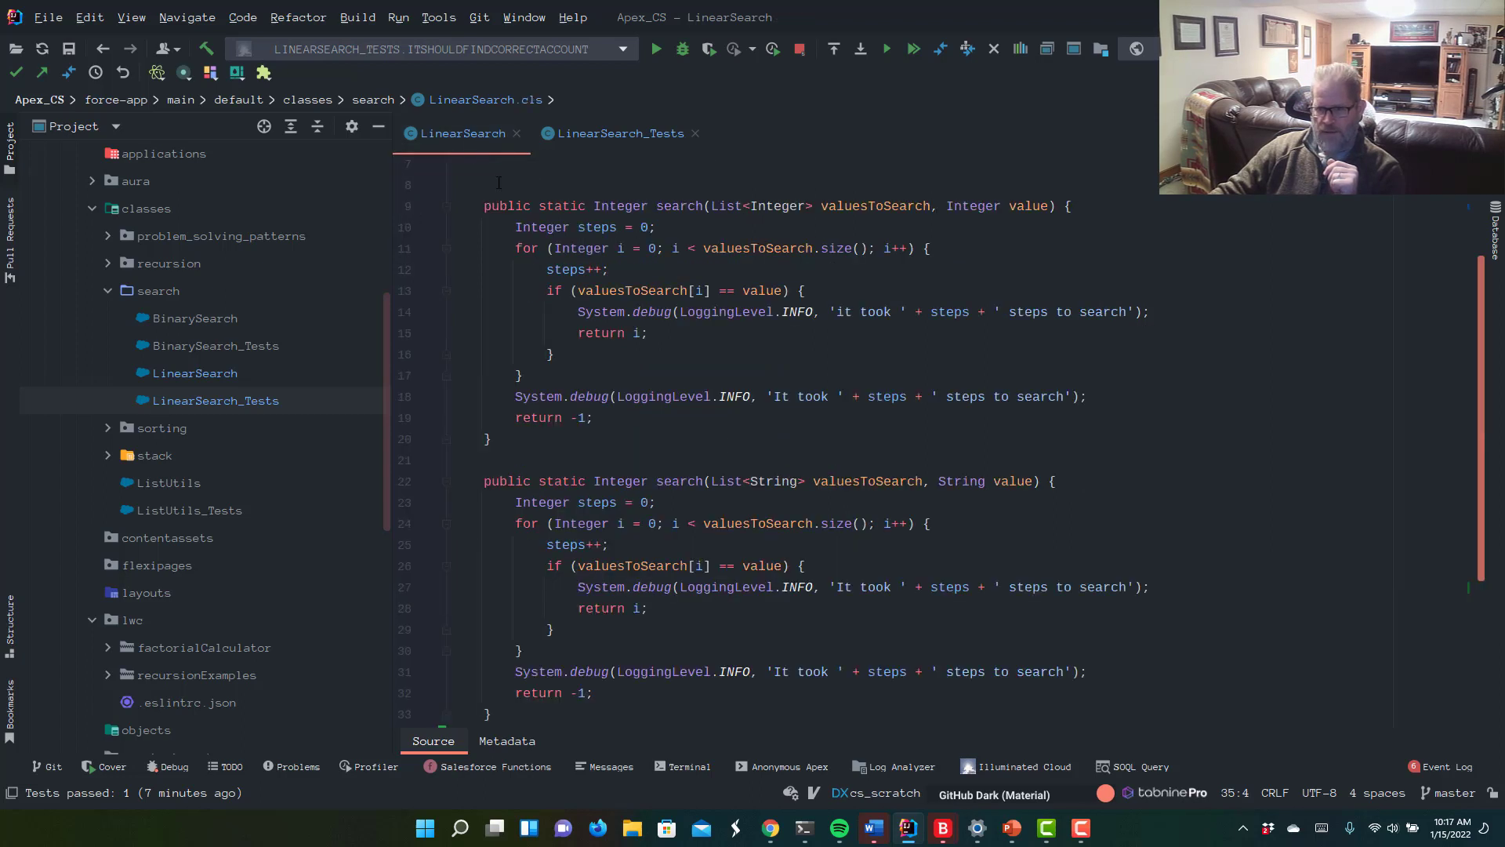
scroll(down, 3)
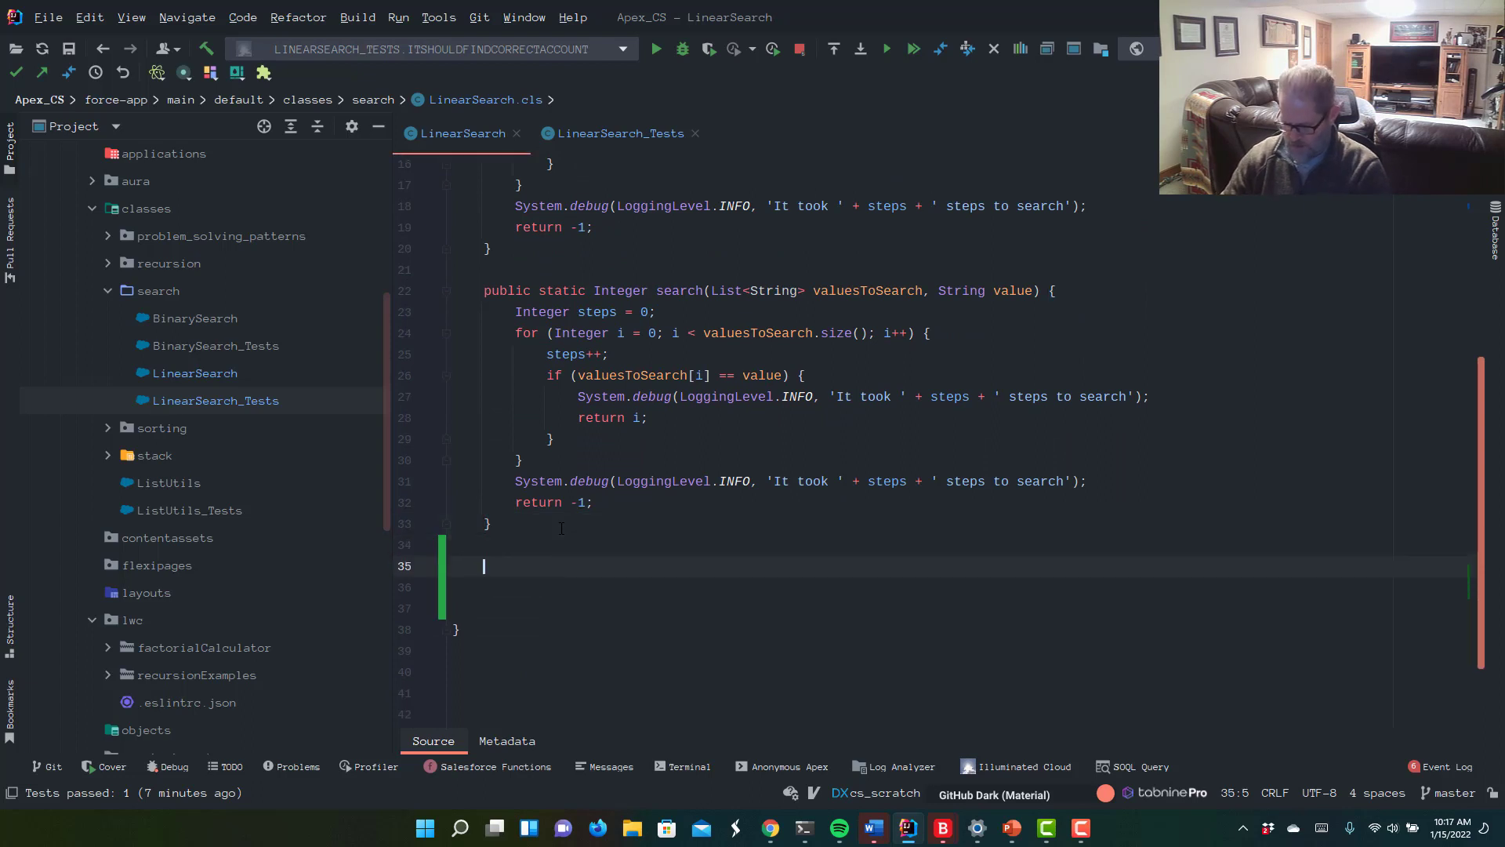
text(public)
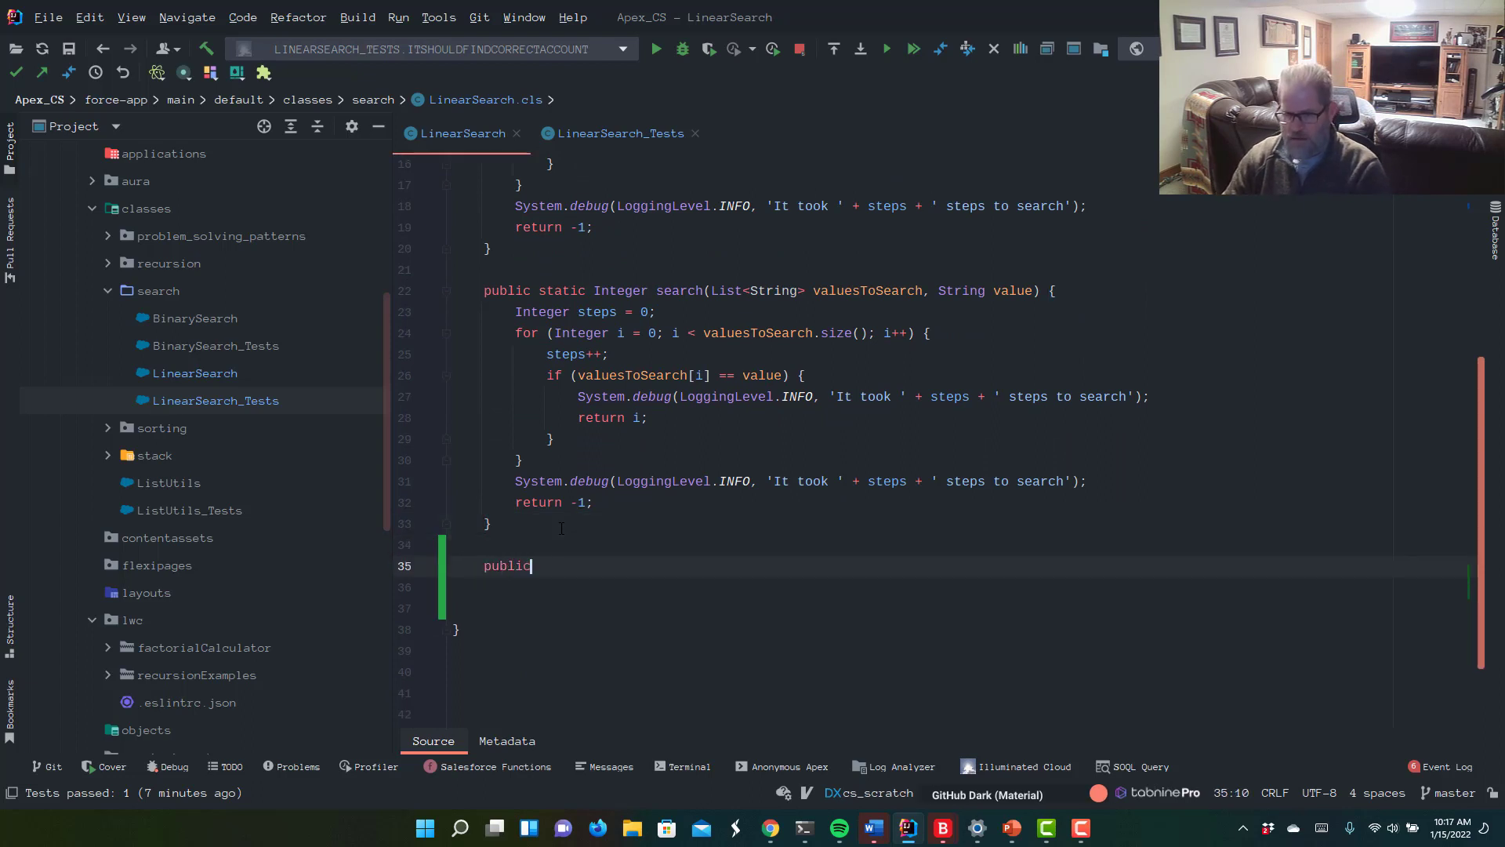
text(static)
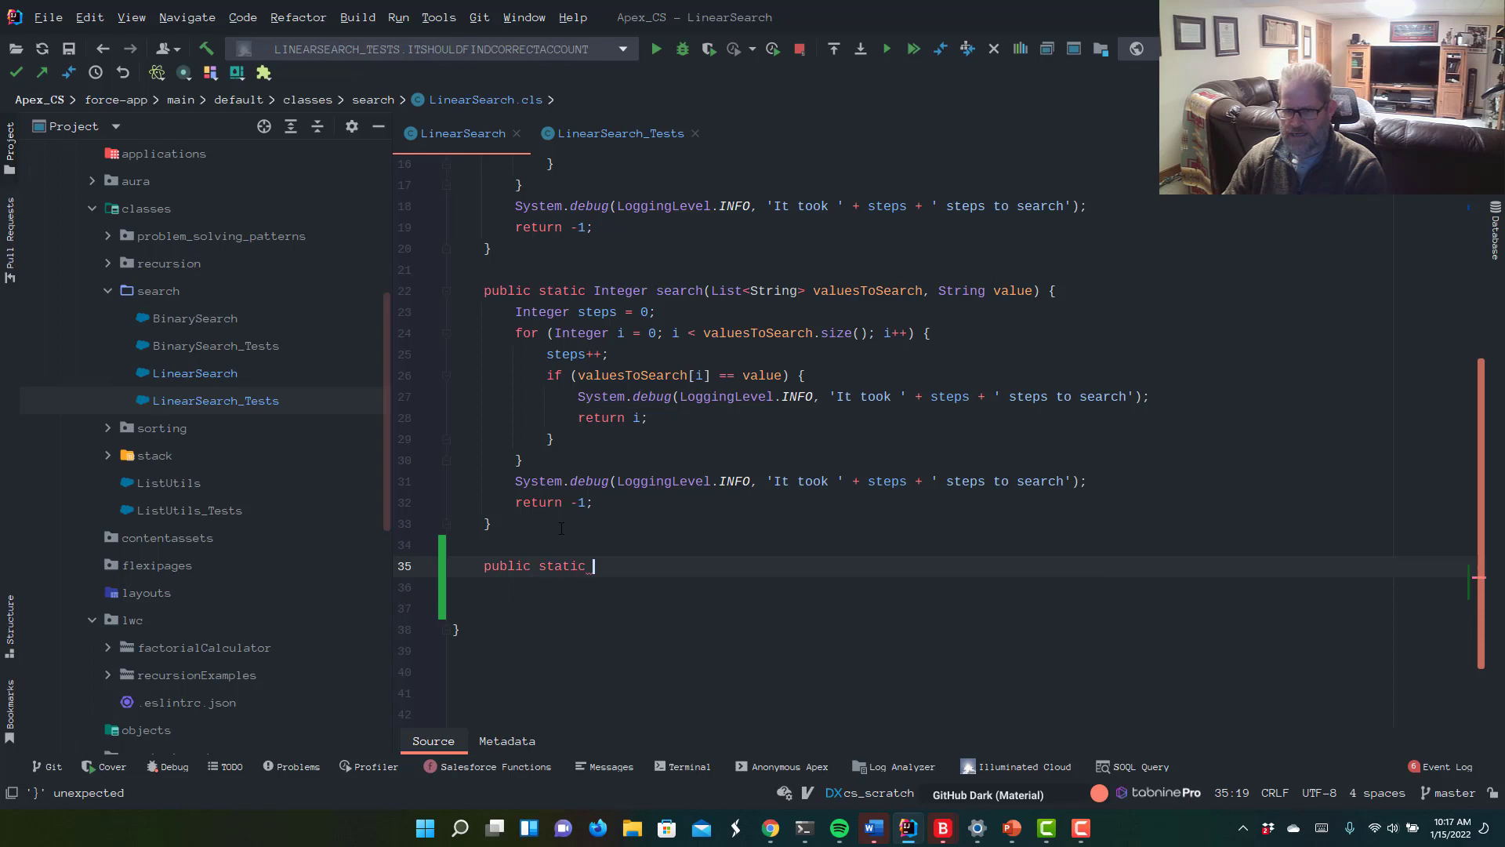
text(Integer)
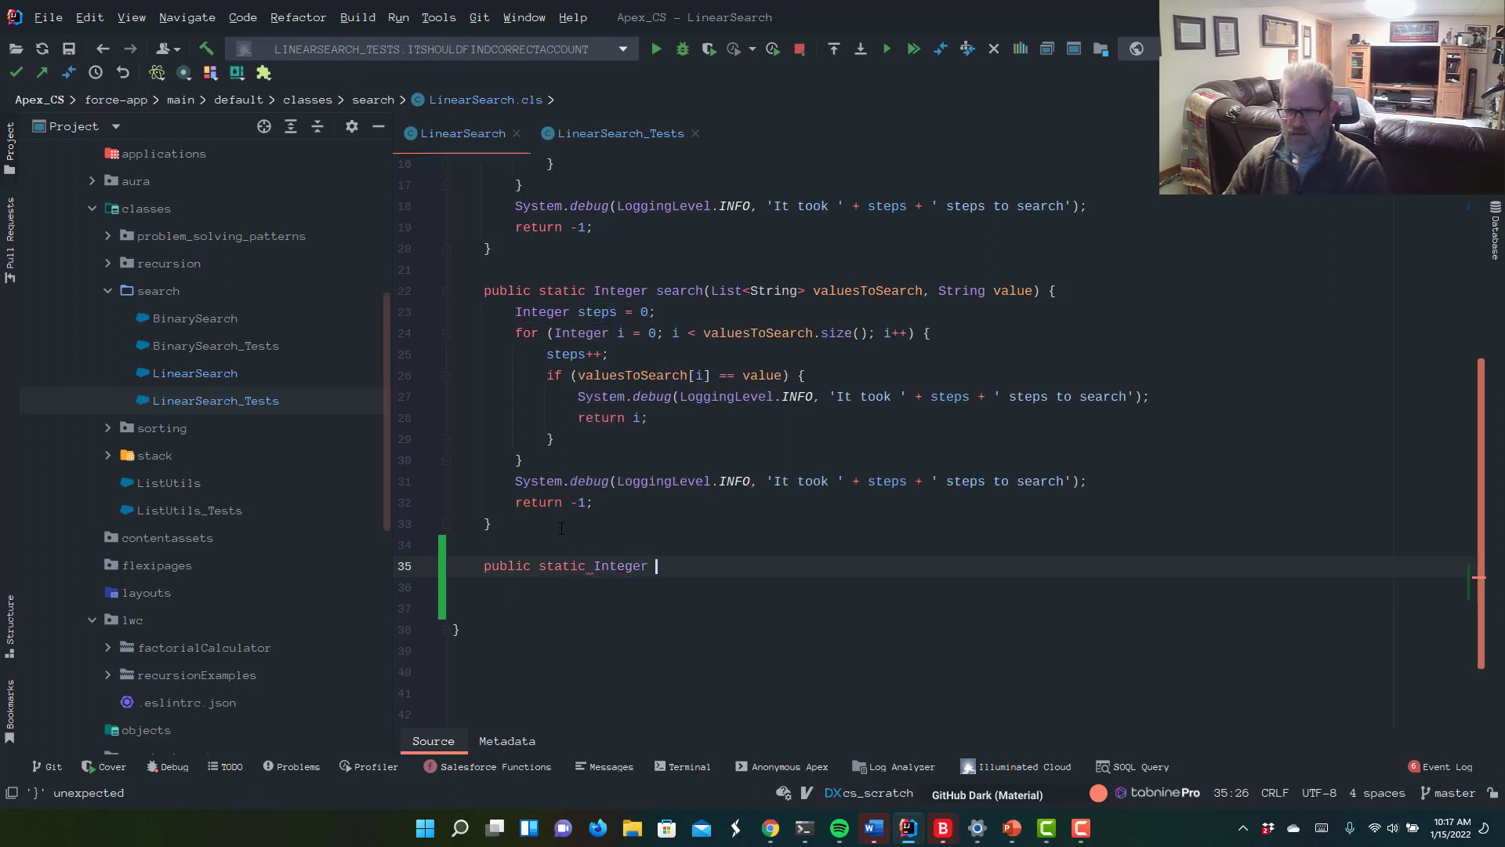
text(search())
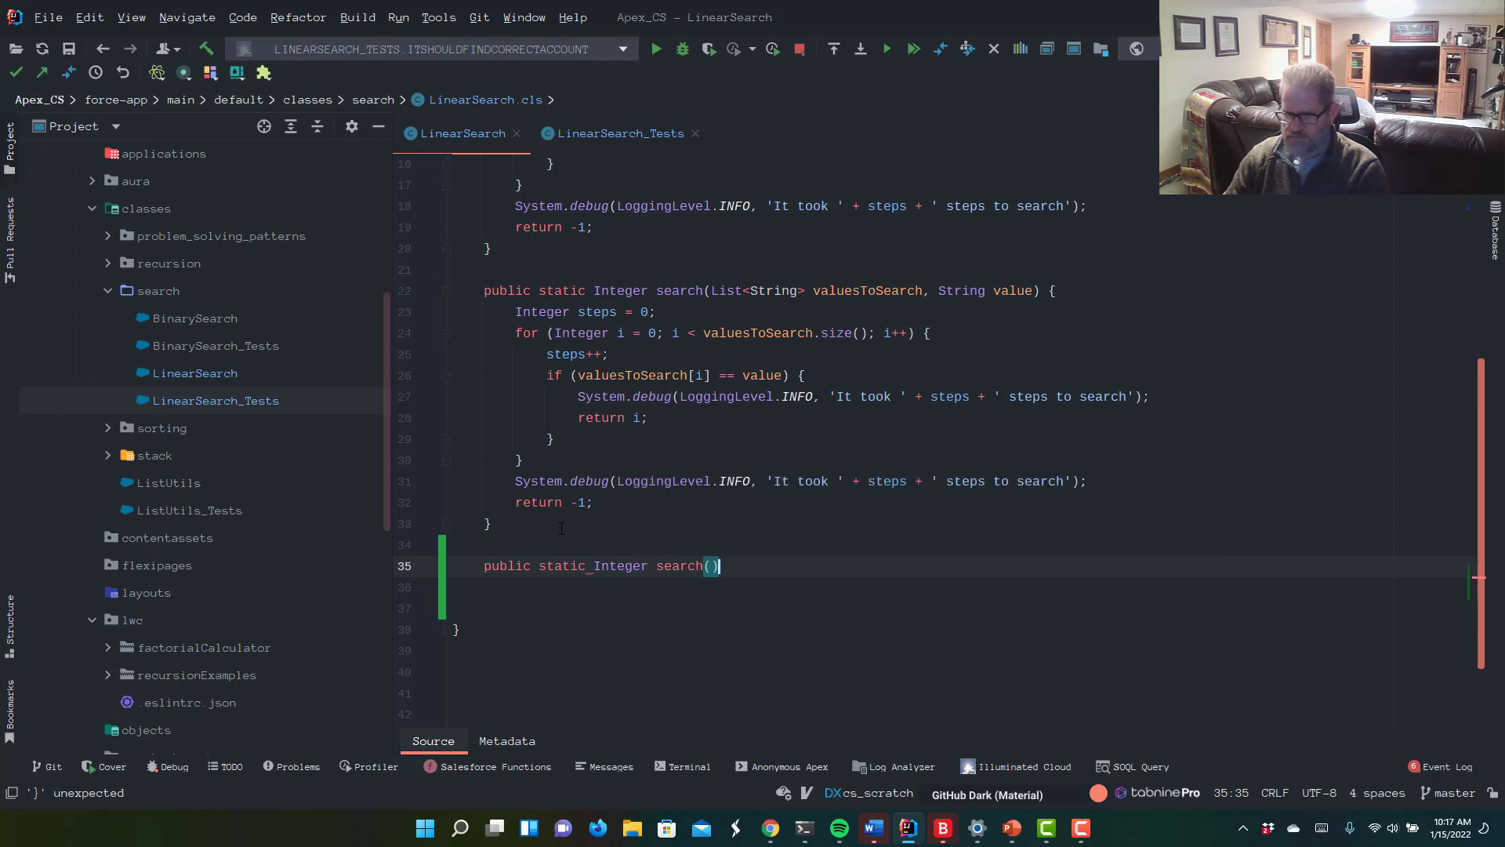
text({)
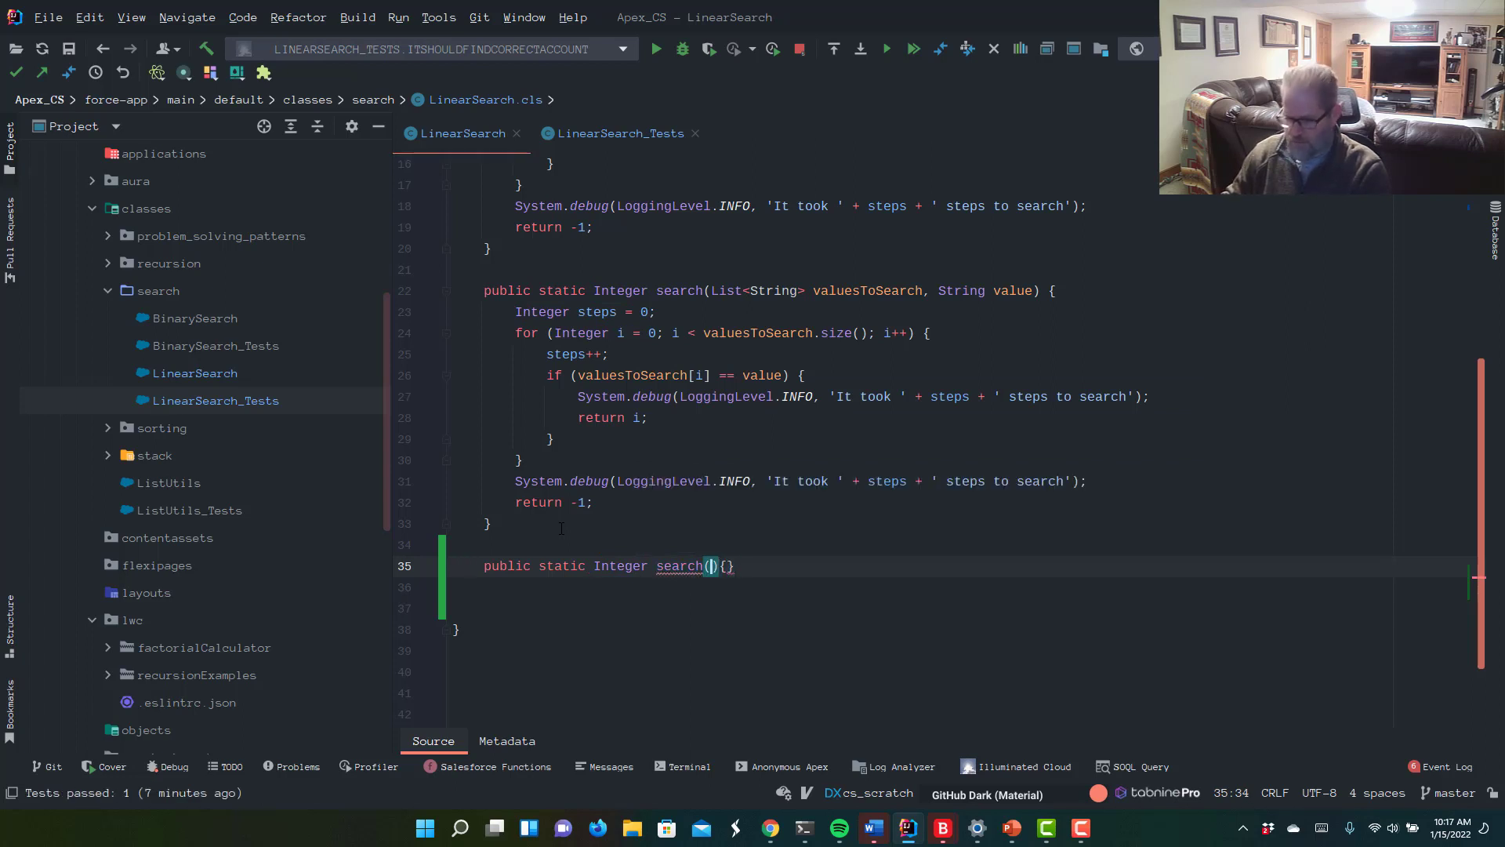
text(List<Account>)
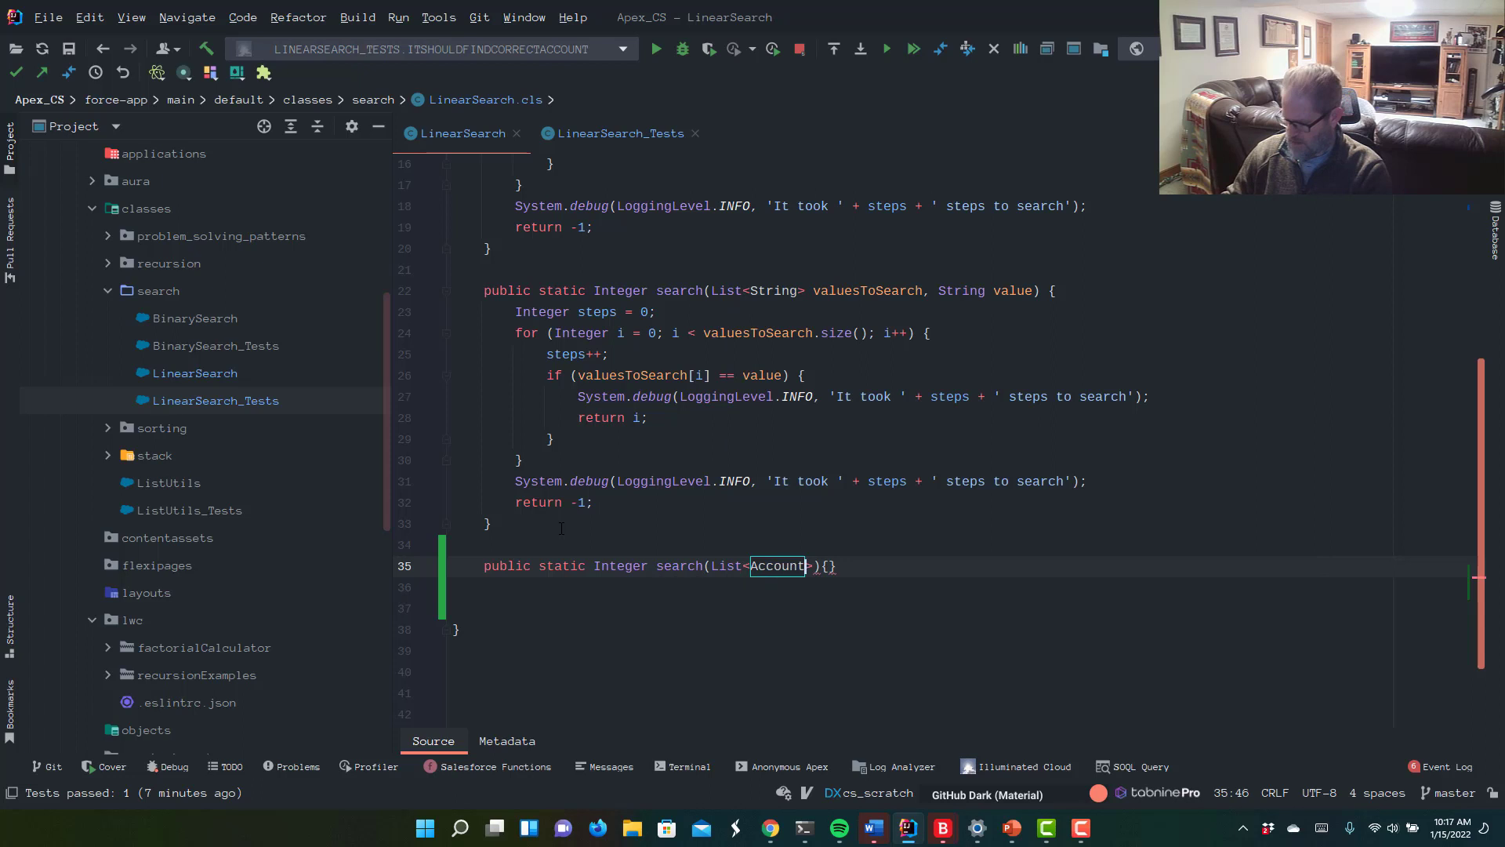
text(accounts)
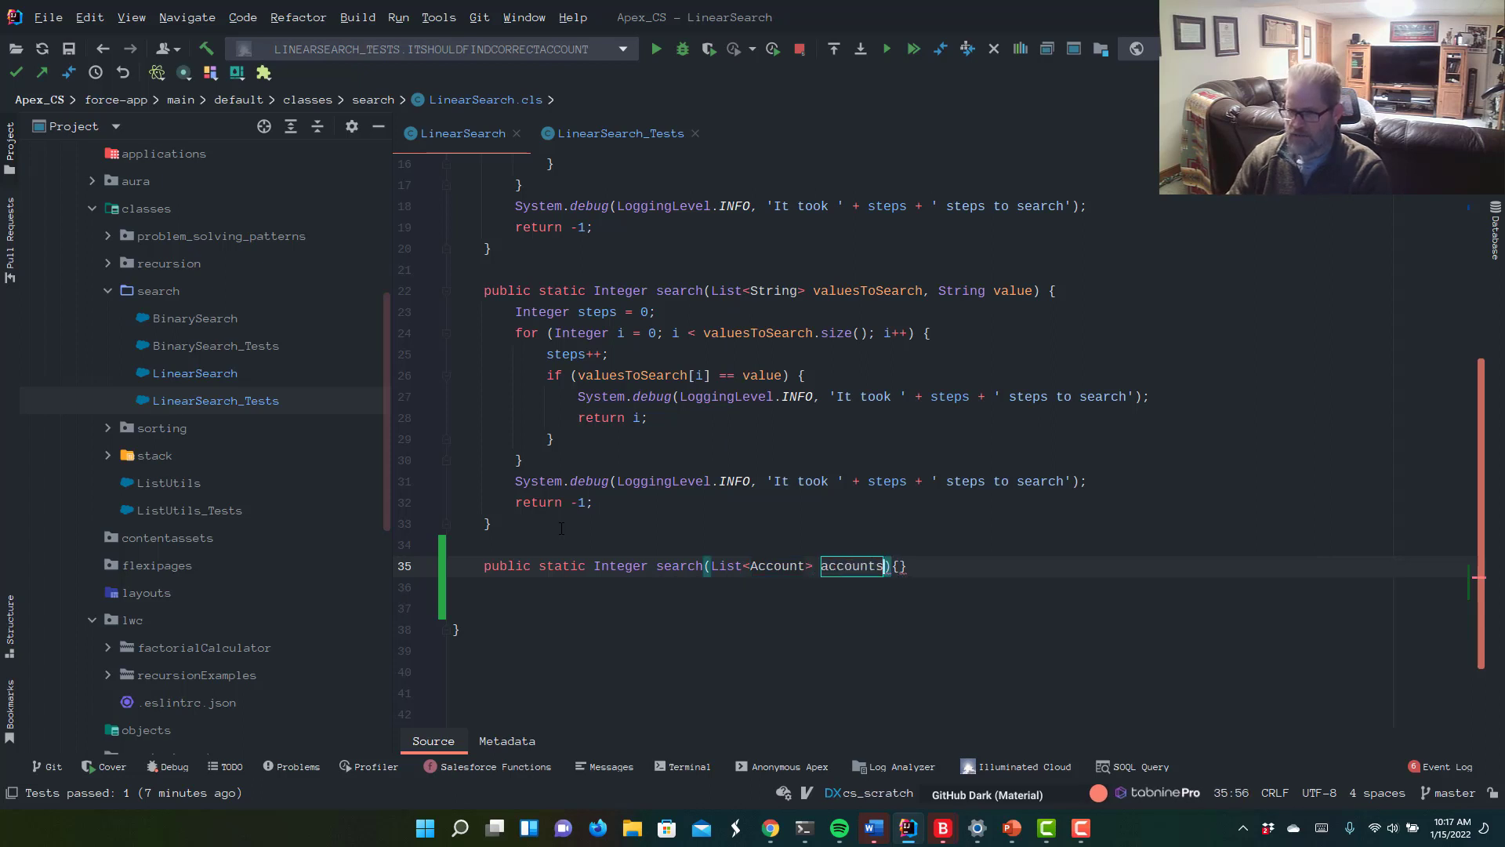
text(,)
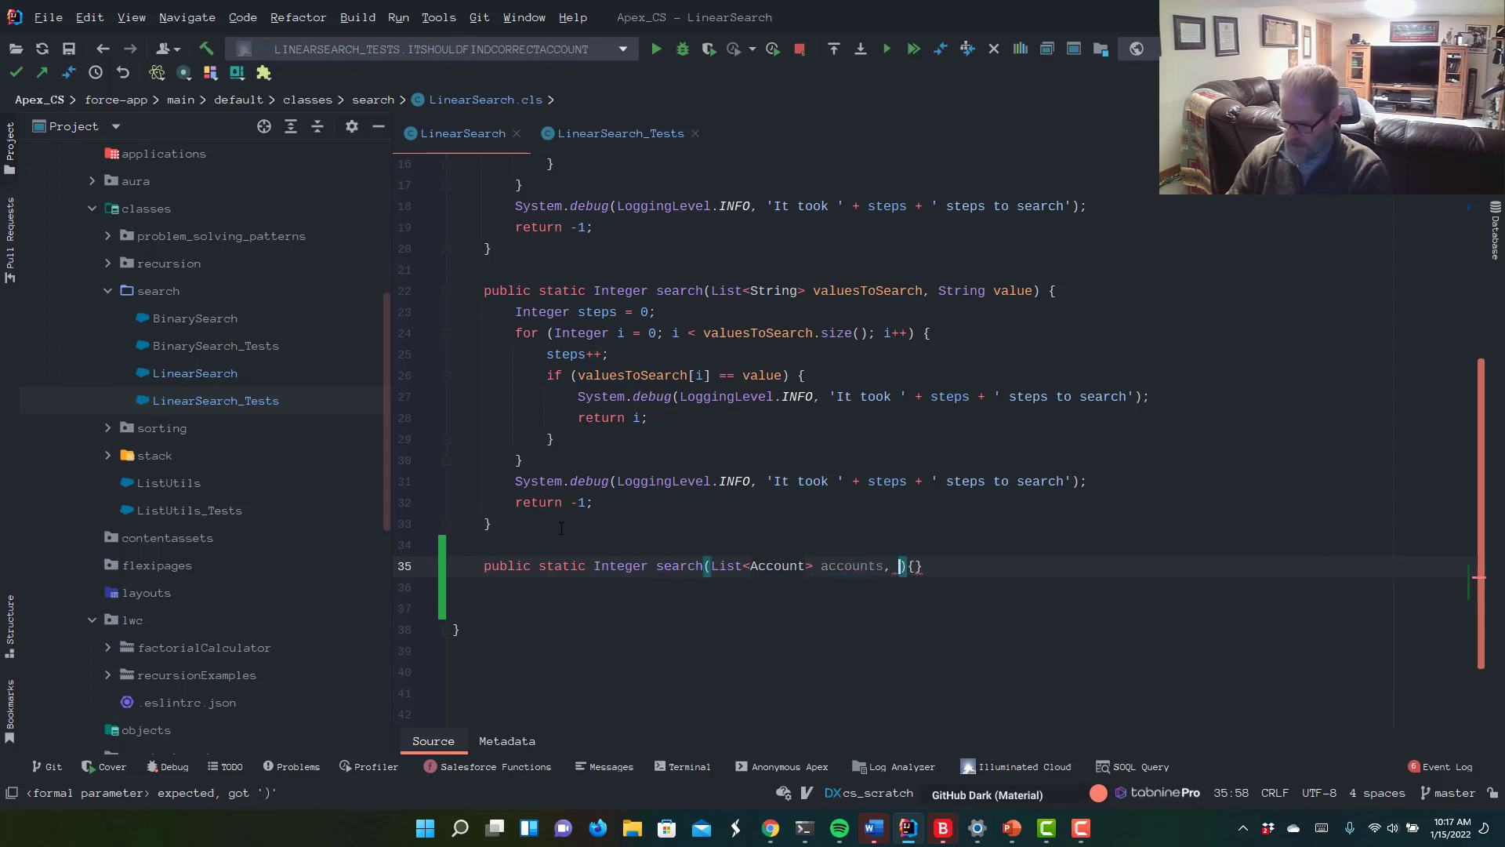
text(String valueToSearch)
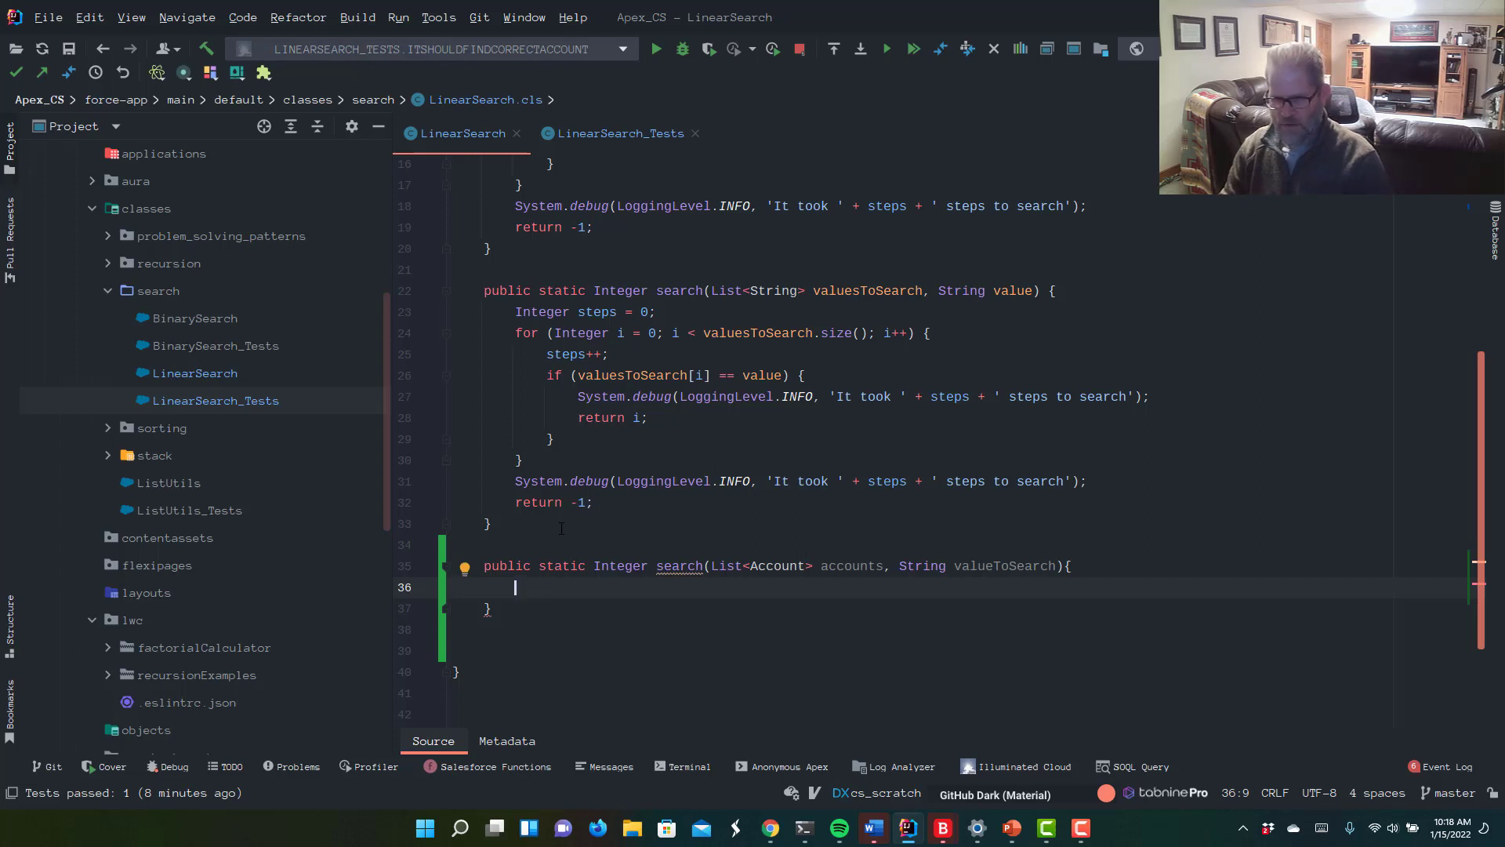
- Loop over accounts and return i when accounts[i].Name equals valueToSearch
text(fori)
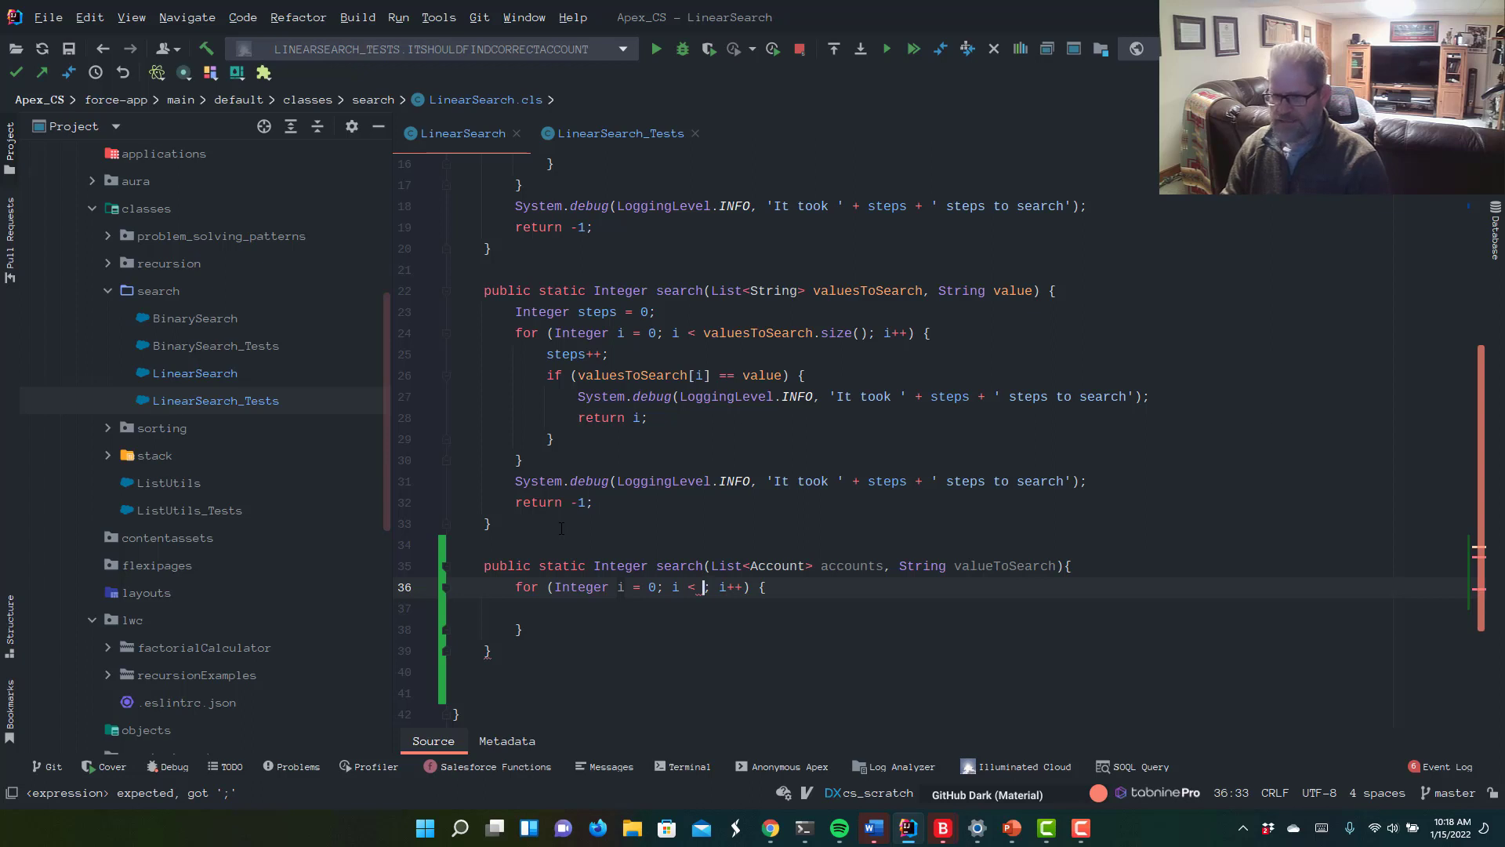
text(accounts.size()
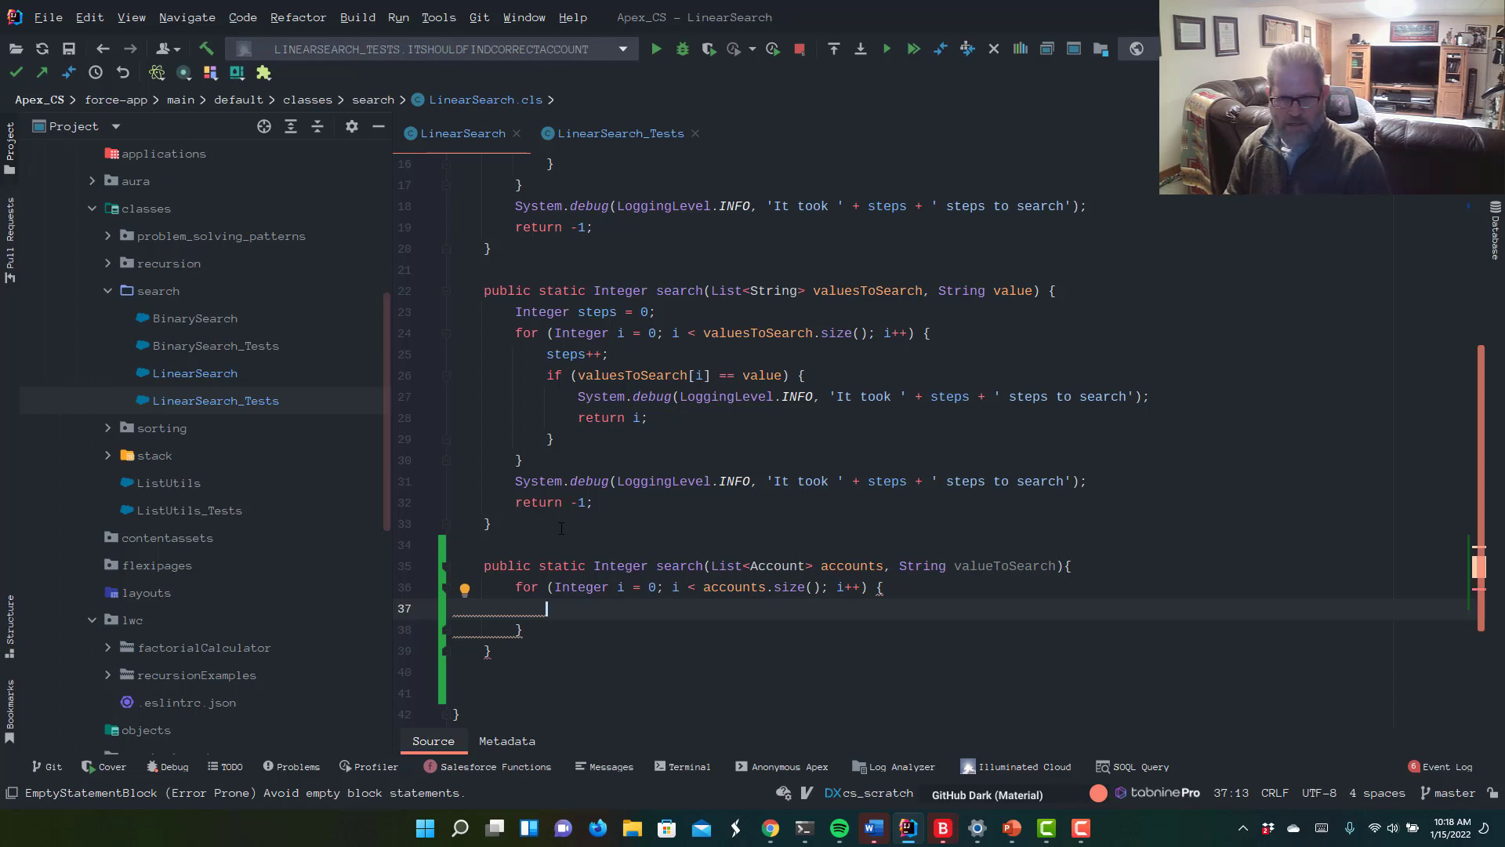
text(if () {)
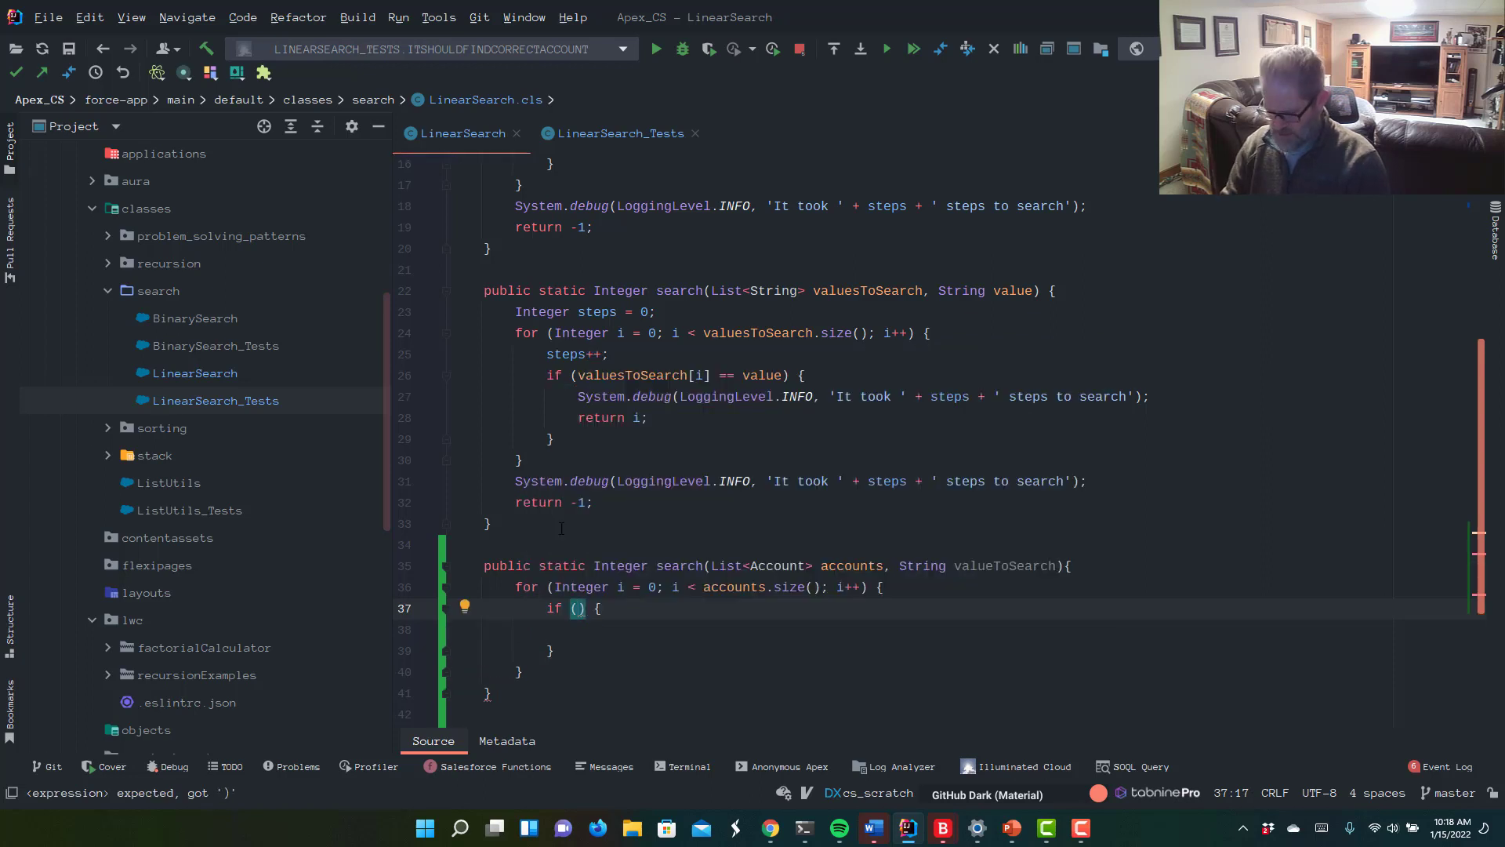
text(ac)
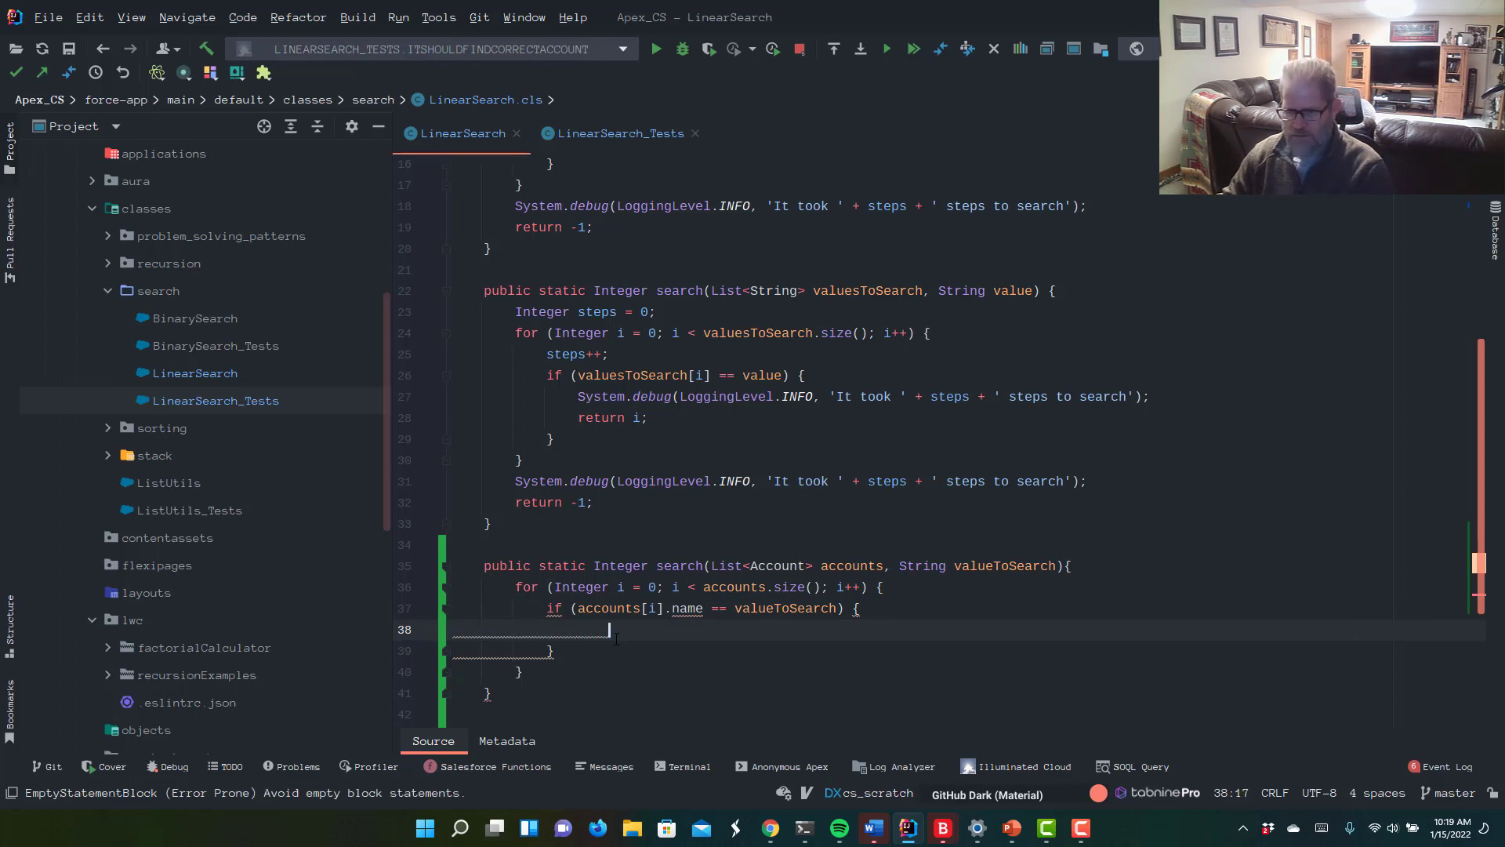
text(return i;)
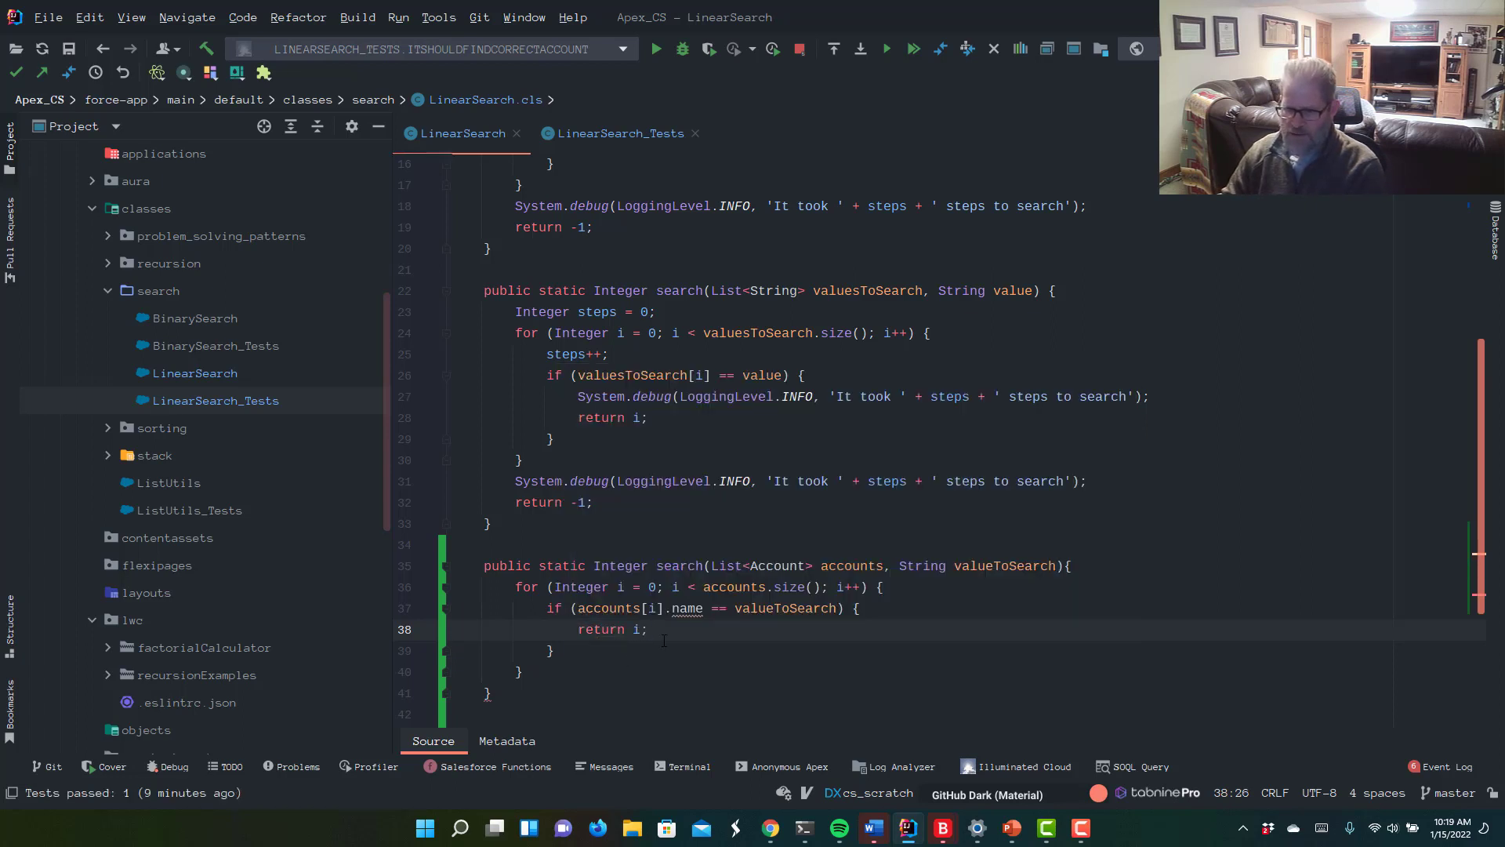
mouse_move(687, 609)
text(N)
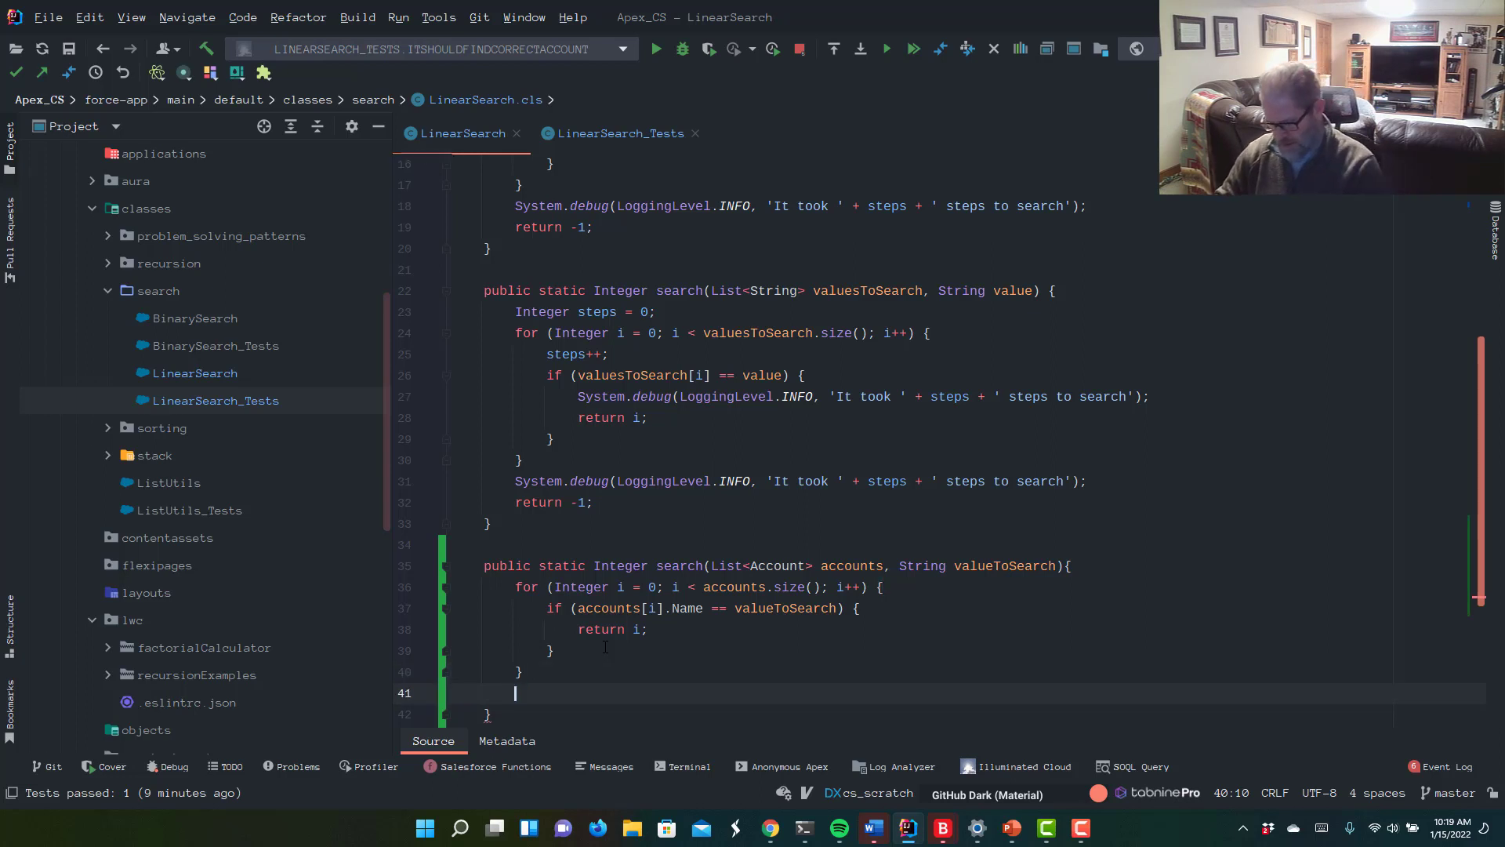
- End the Account search with return -1 when no name matches
text(return -1;)
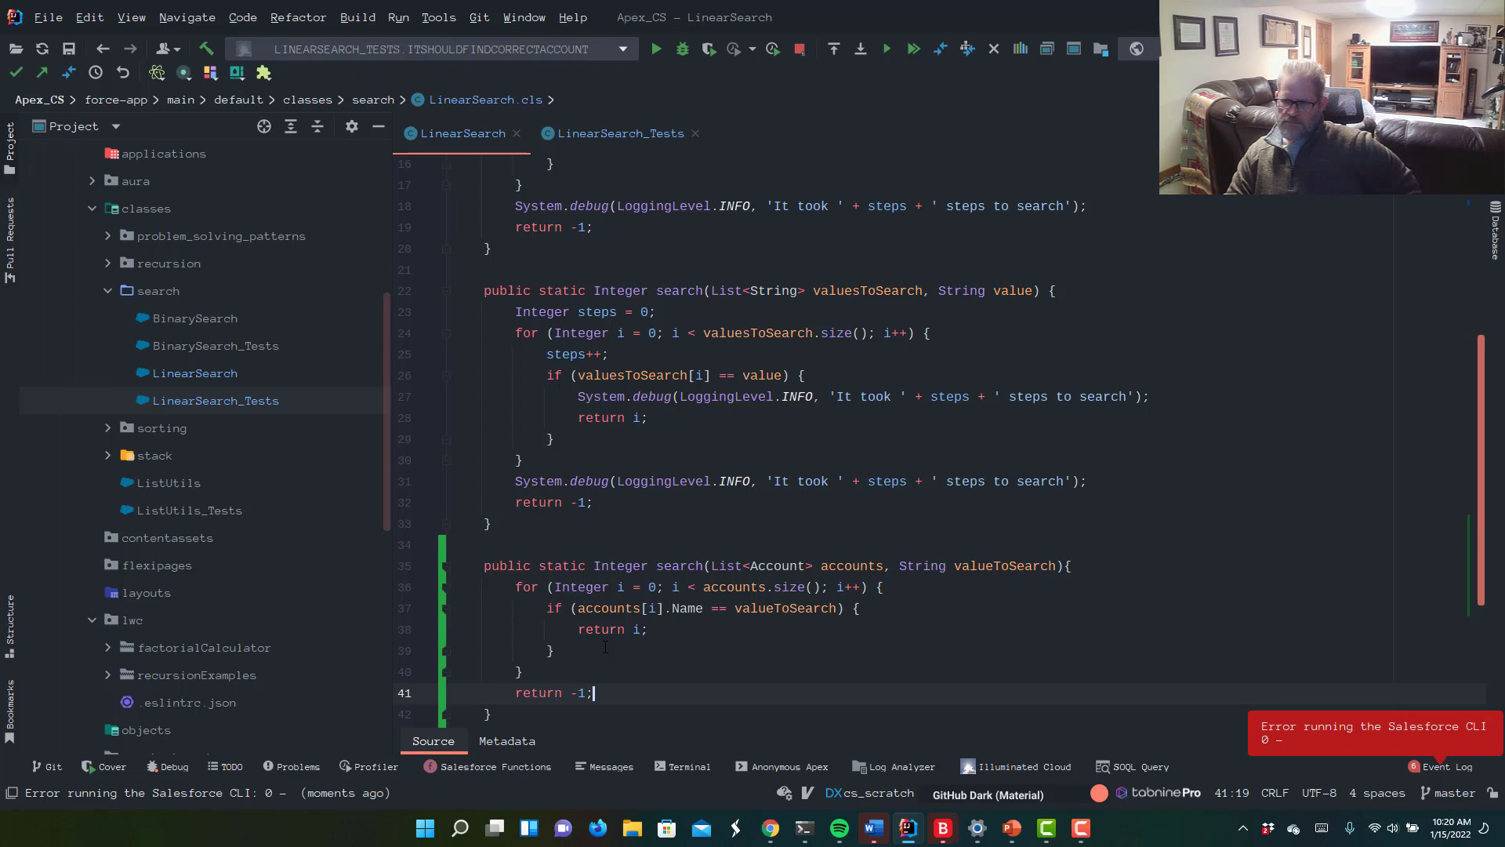
mouse_move(403, 763)
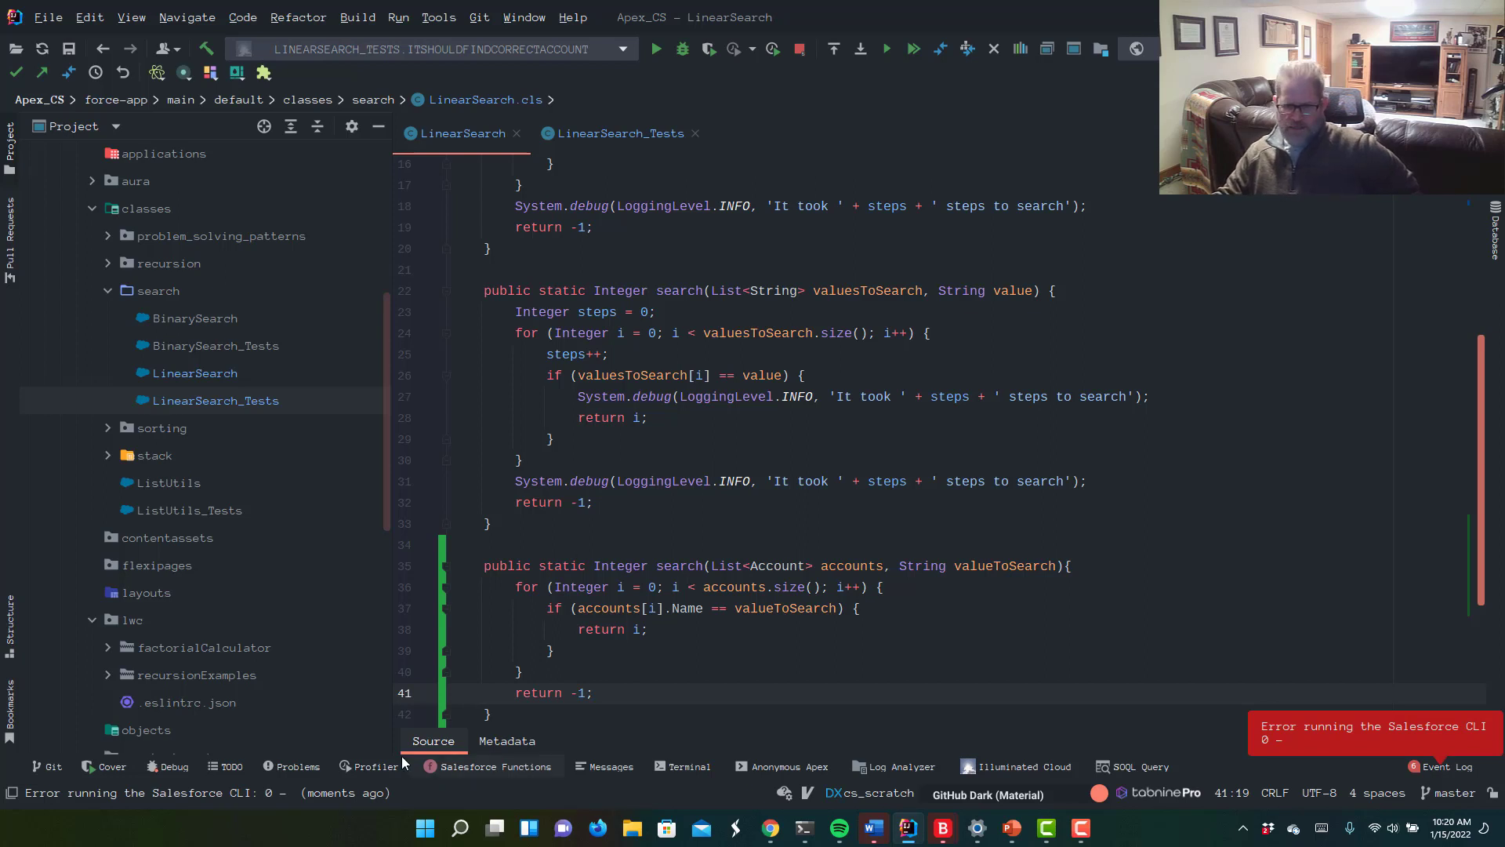
mouse_move(45, 766)
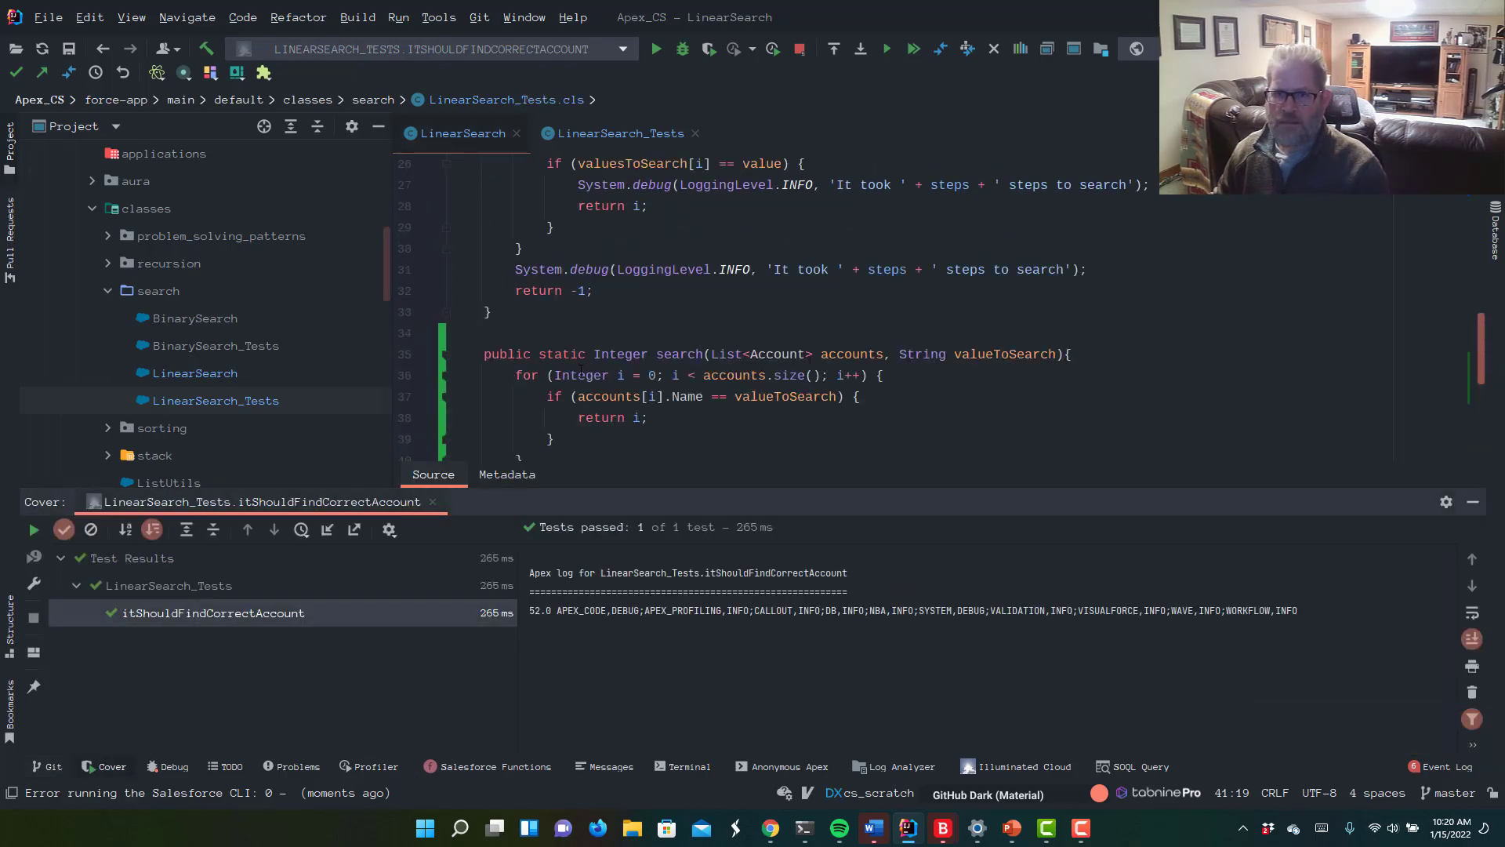
- Show LinearSearch_Tests from the top and bring up the class-level gutter run options
scroll(up, 3)
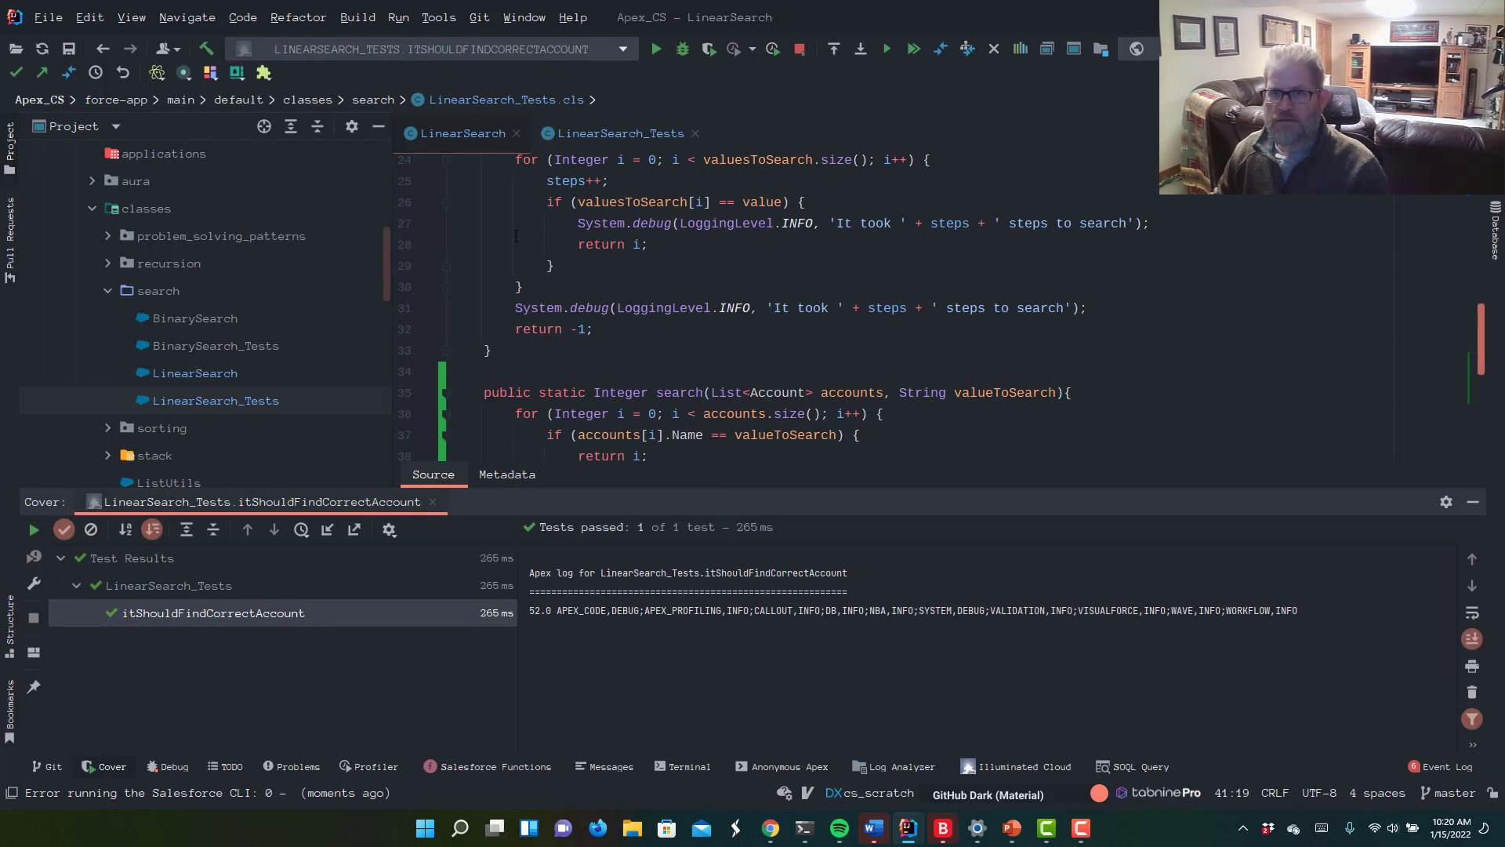
click(618, 132)
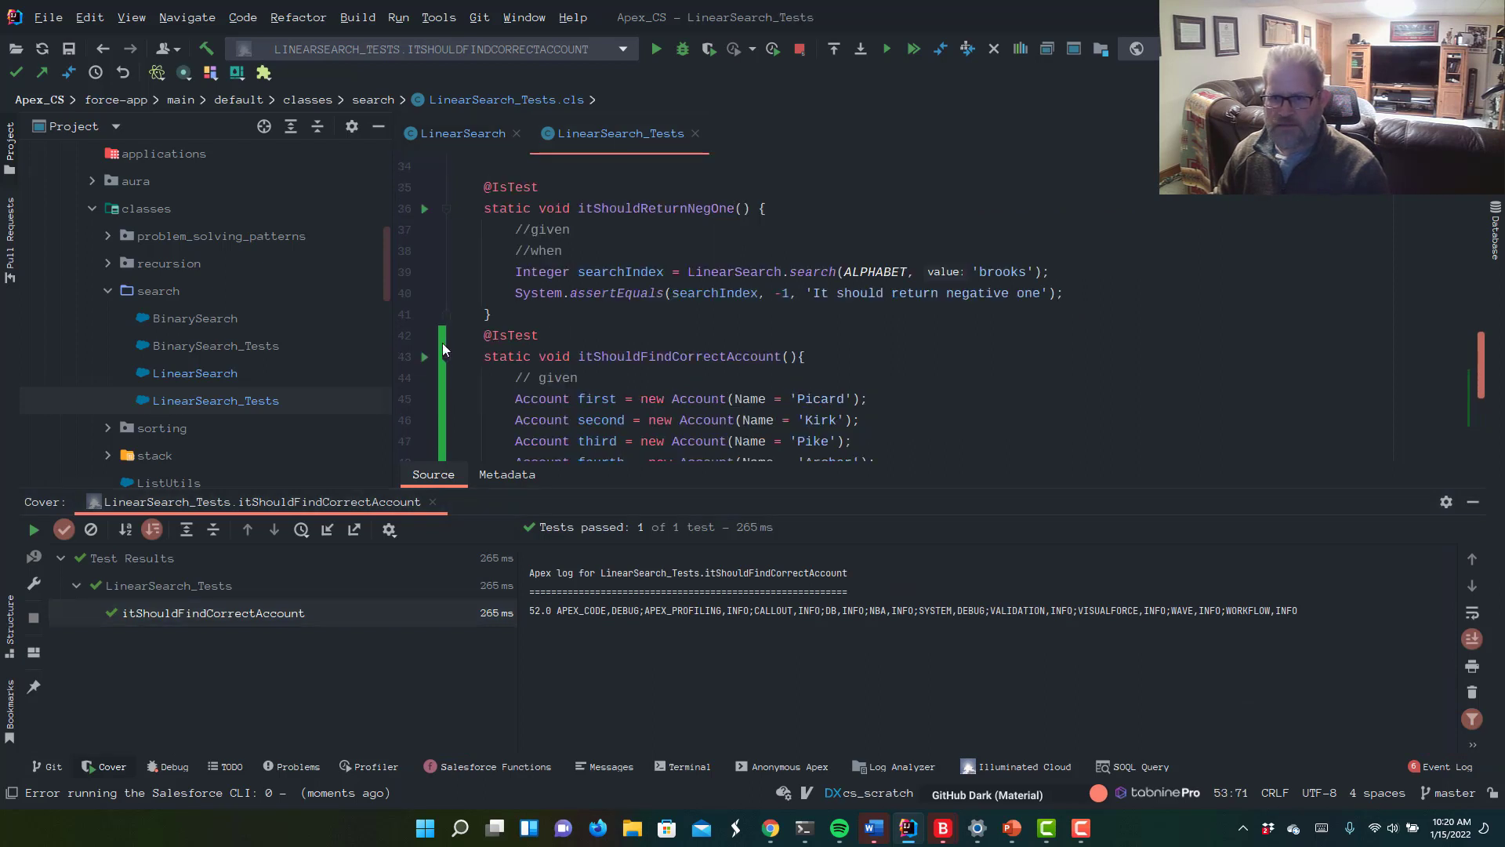
scroll(down, 3)
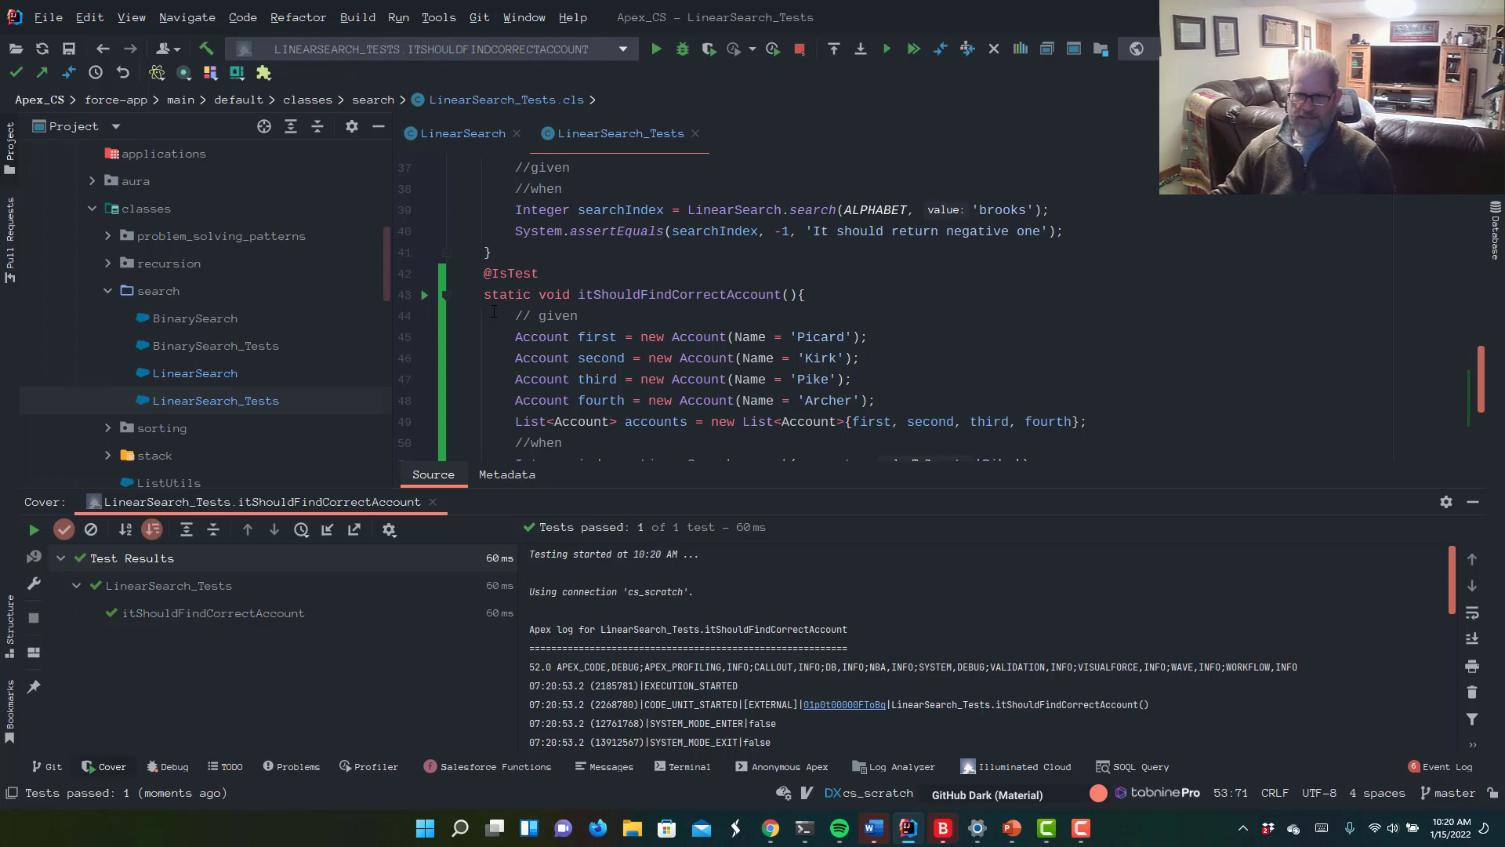
scroll(up, 3)
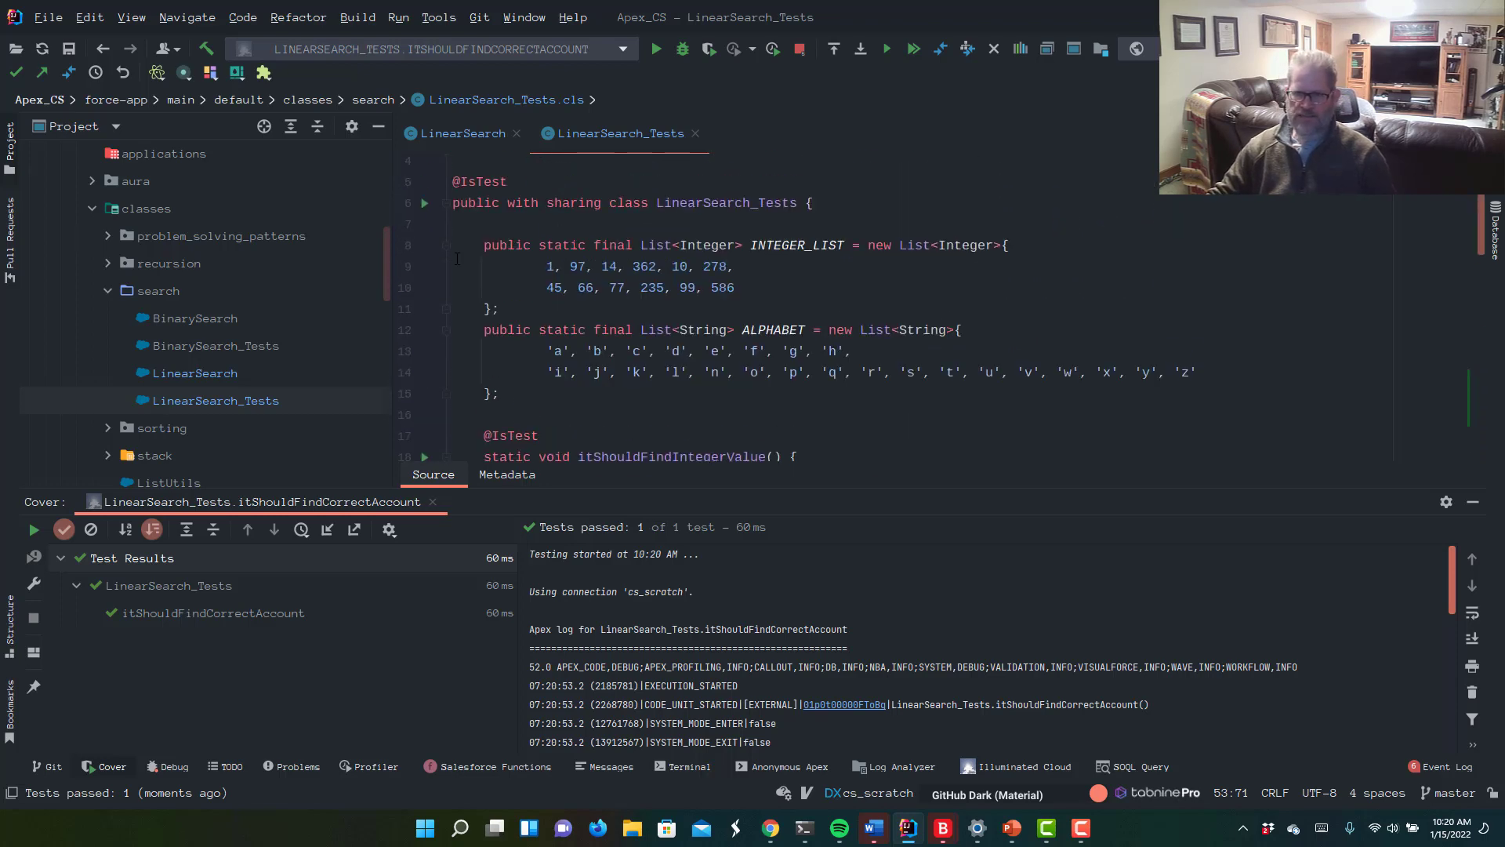
scroll(up, 3)
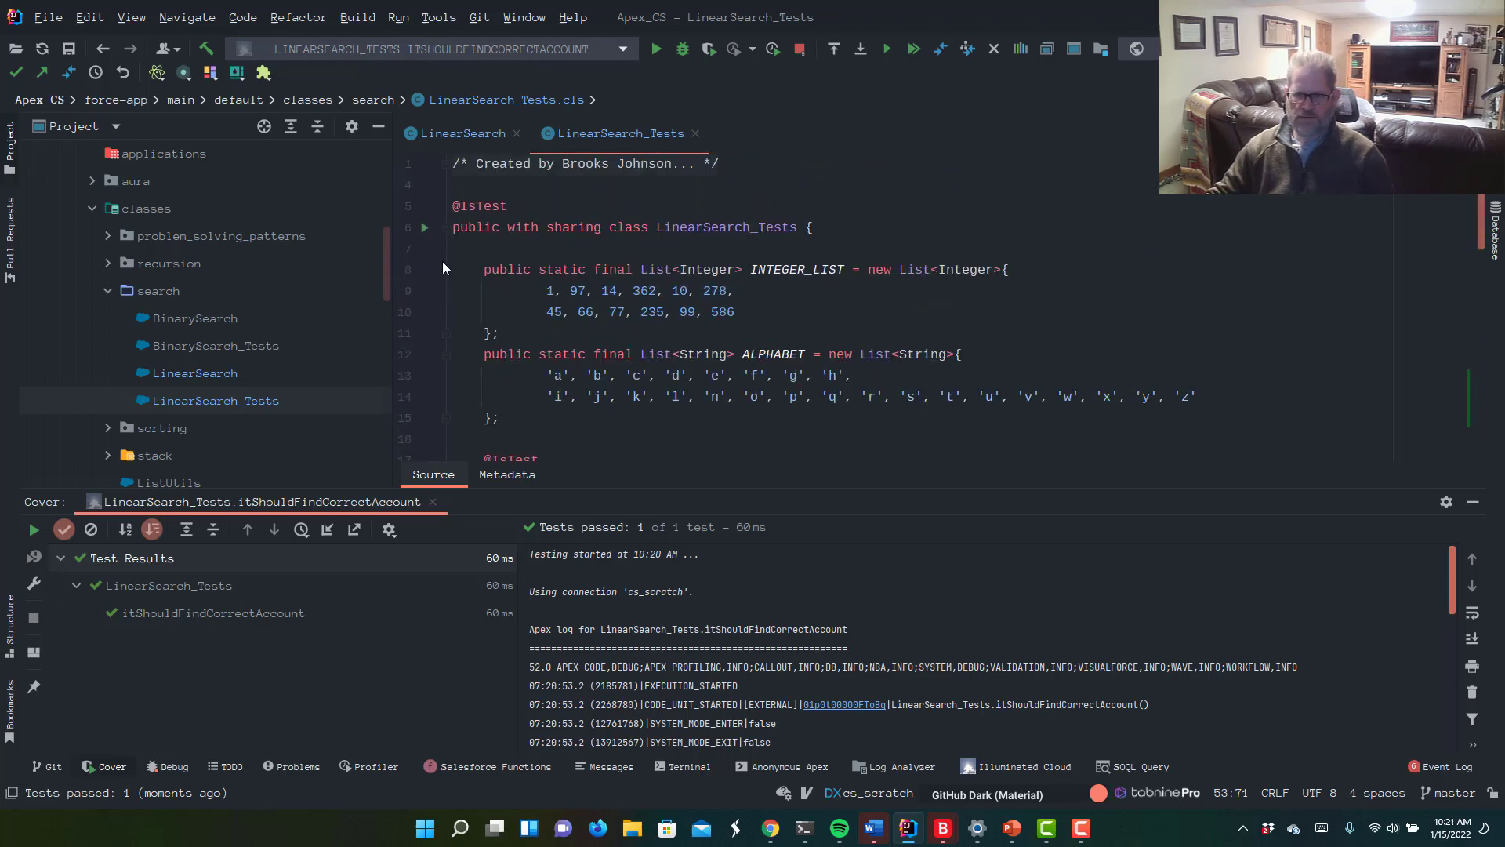
click(457, 248)
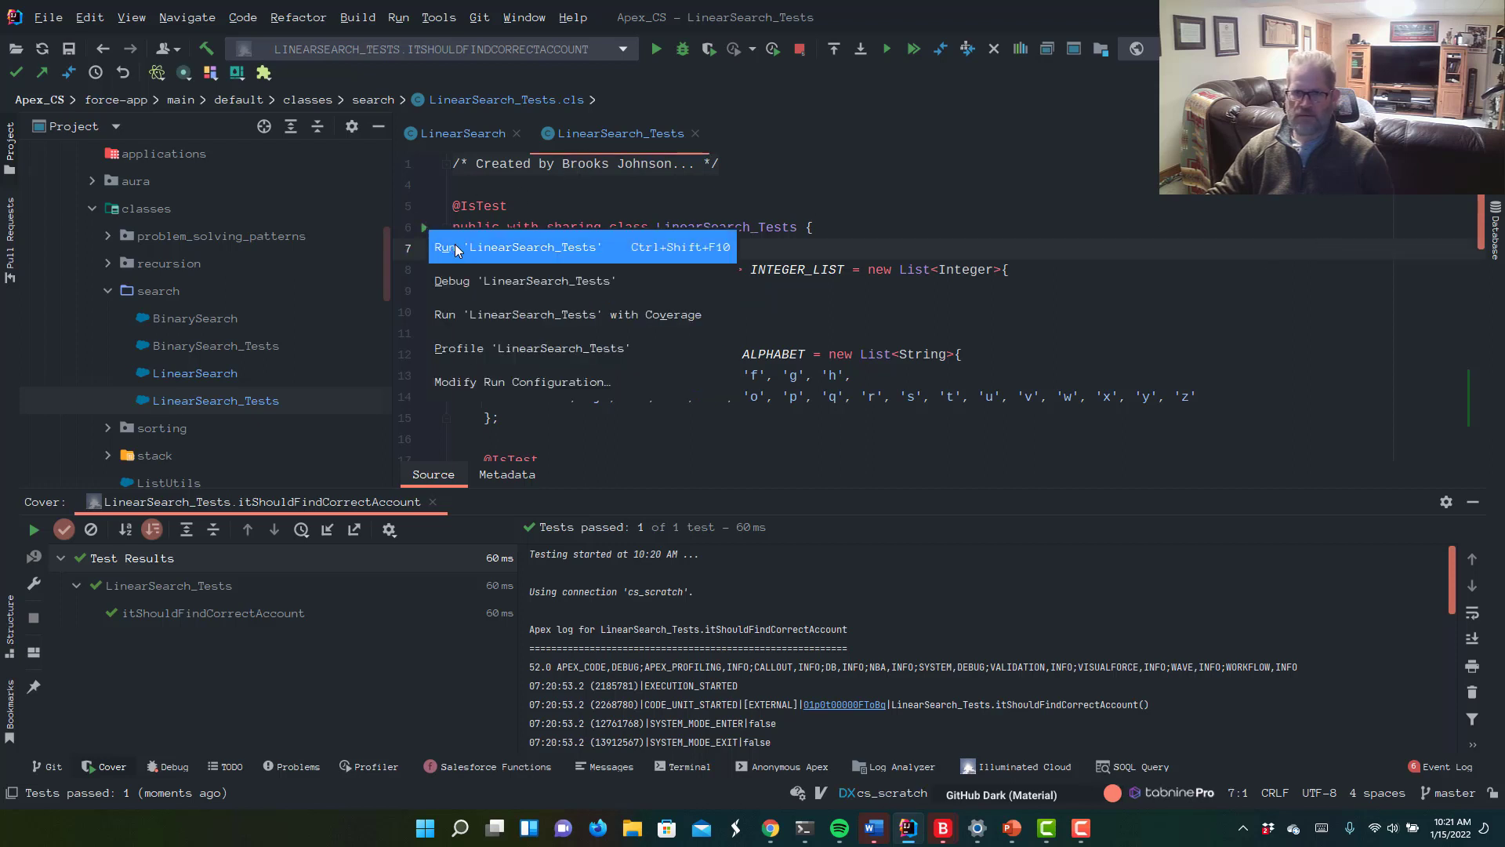
- Run all four LinearSearch_Tests to a pass, then show the Anonymous Apex scripts
click(519, 246)
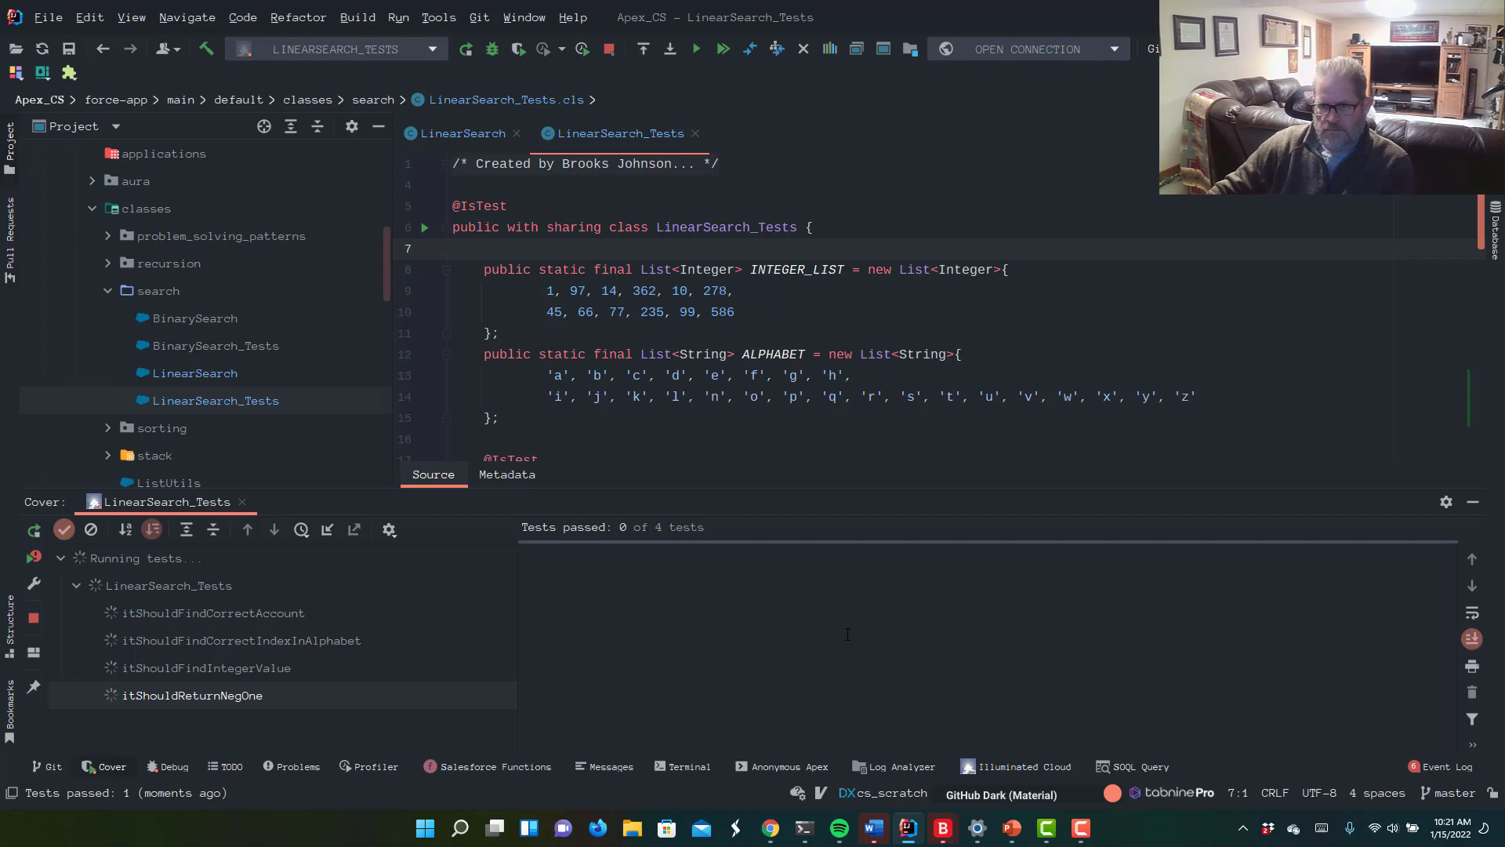
click(32, 528)
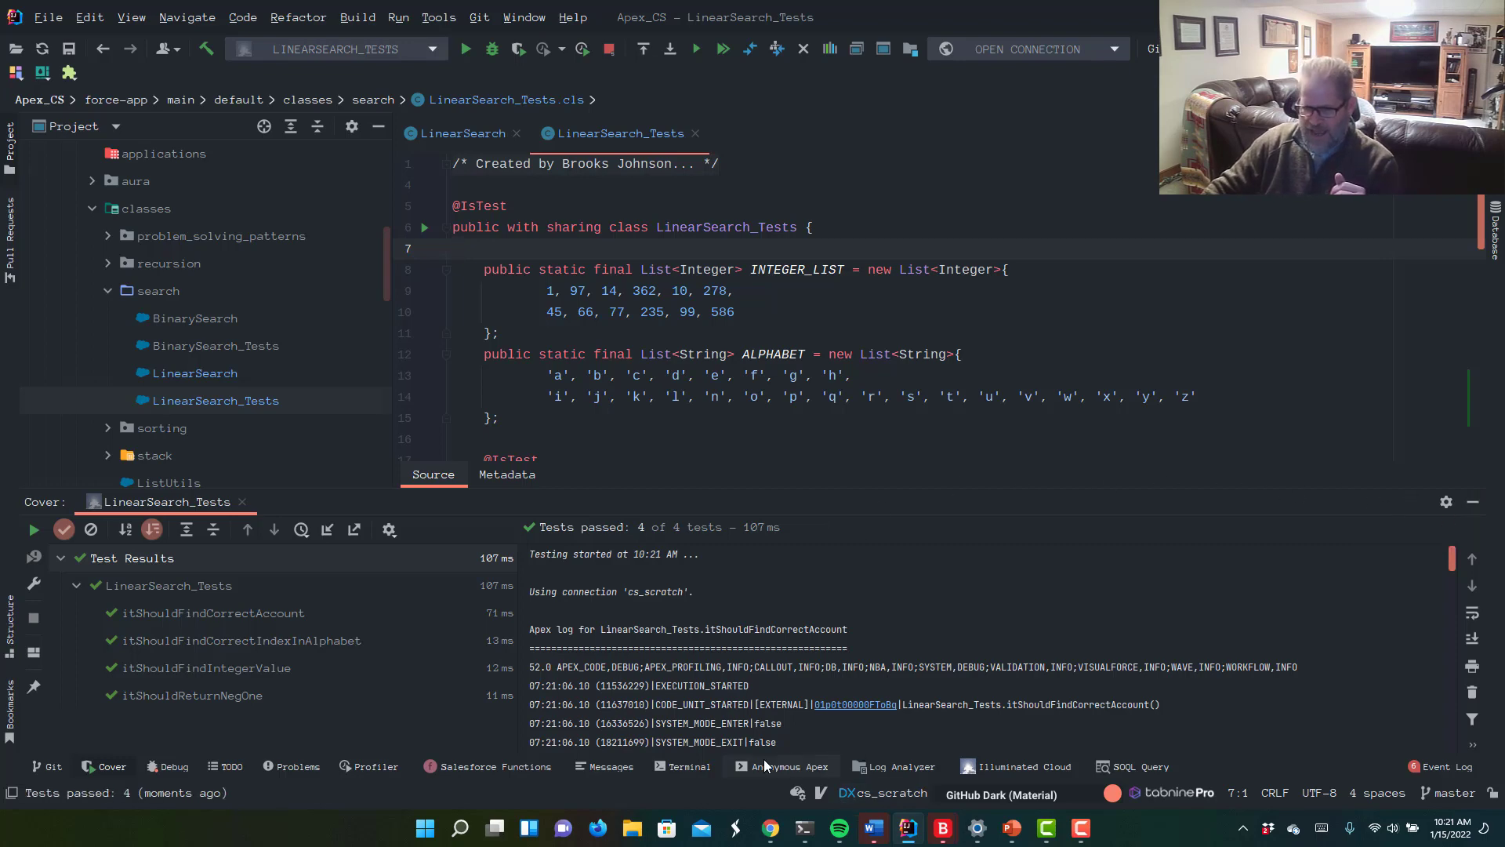
click(784, 767)
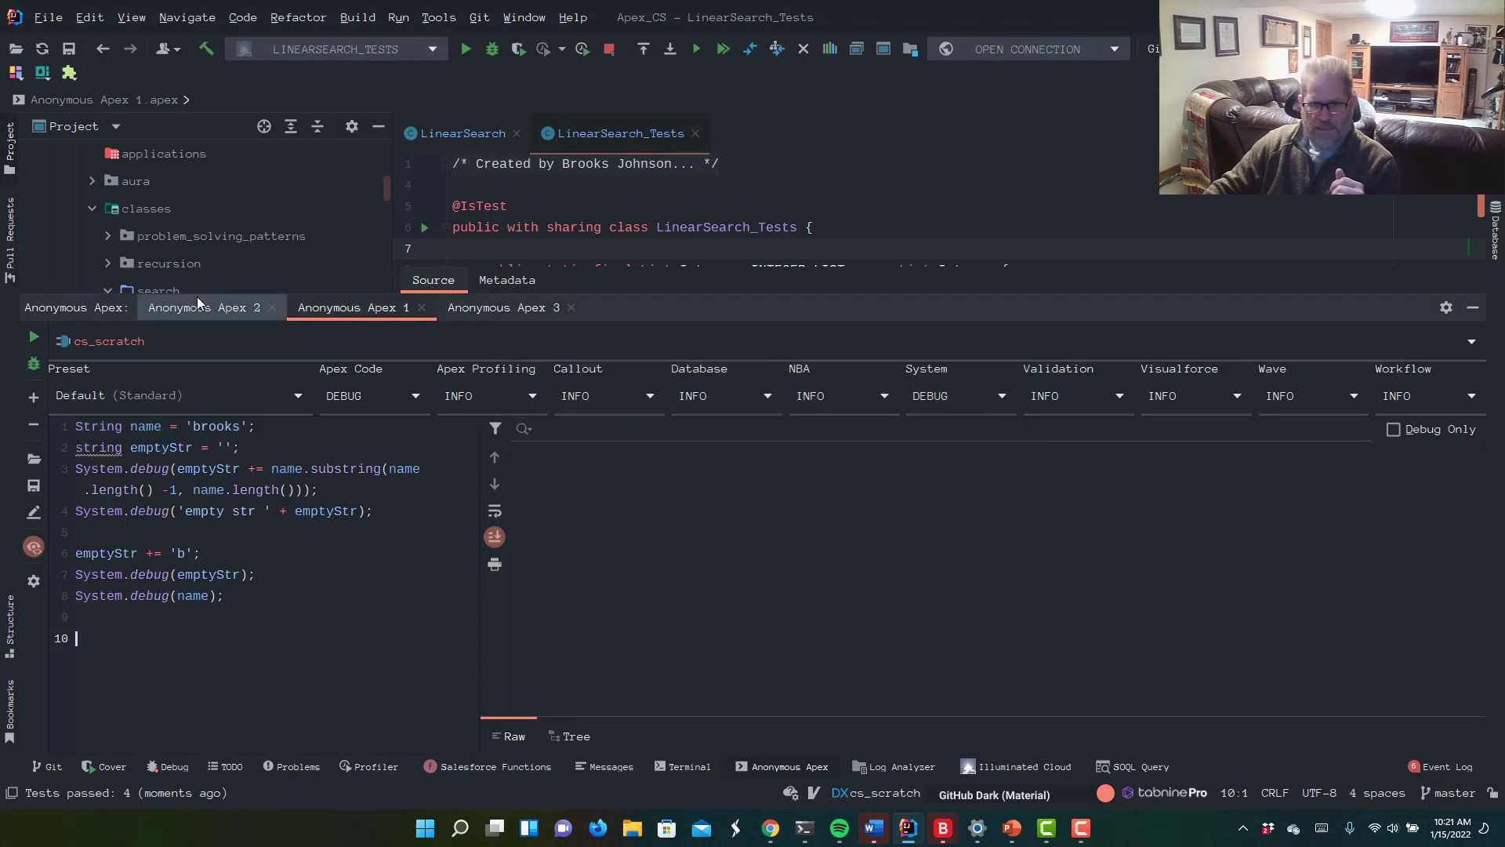
- Show the Anonymous Apex 2 script comparing binary and linear search step counts
click(204, 307)
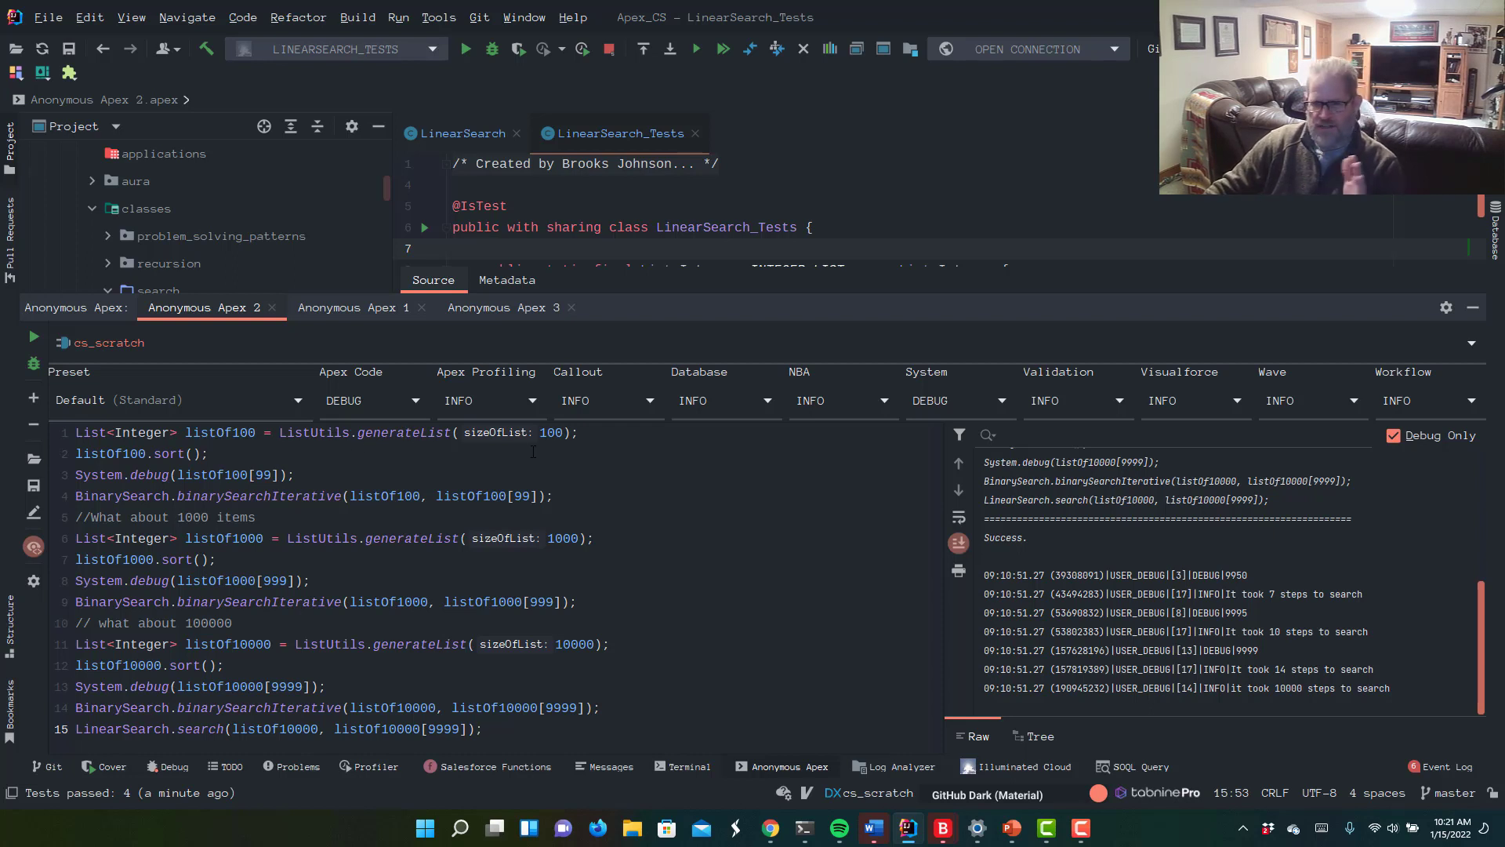
mouse_move(469, 461)
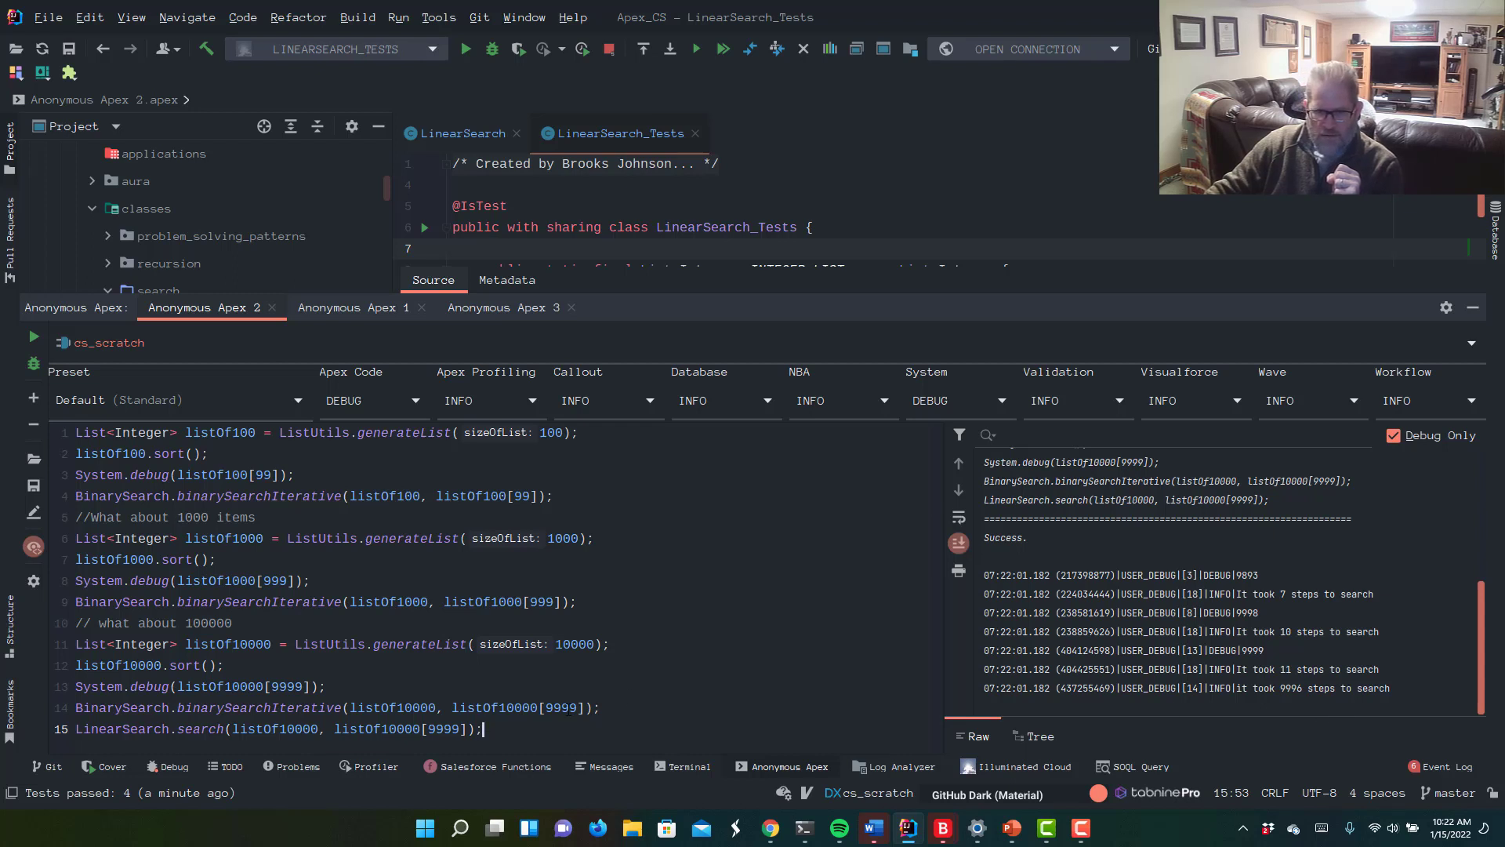
mouse_move(979, 680)
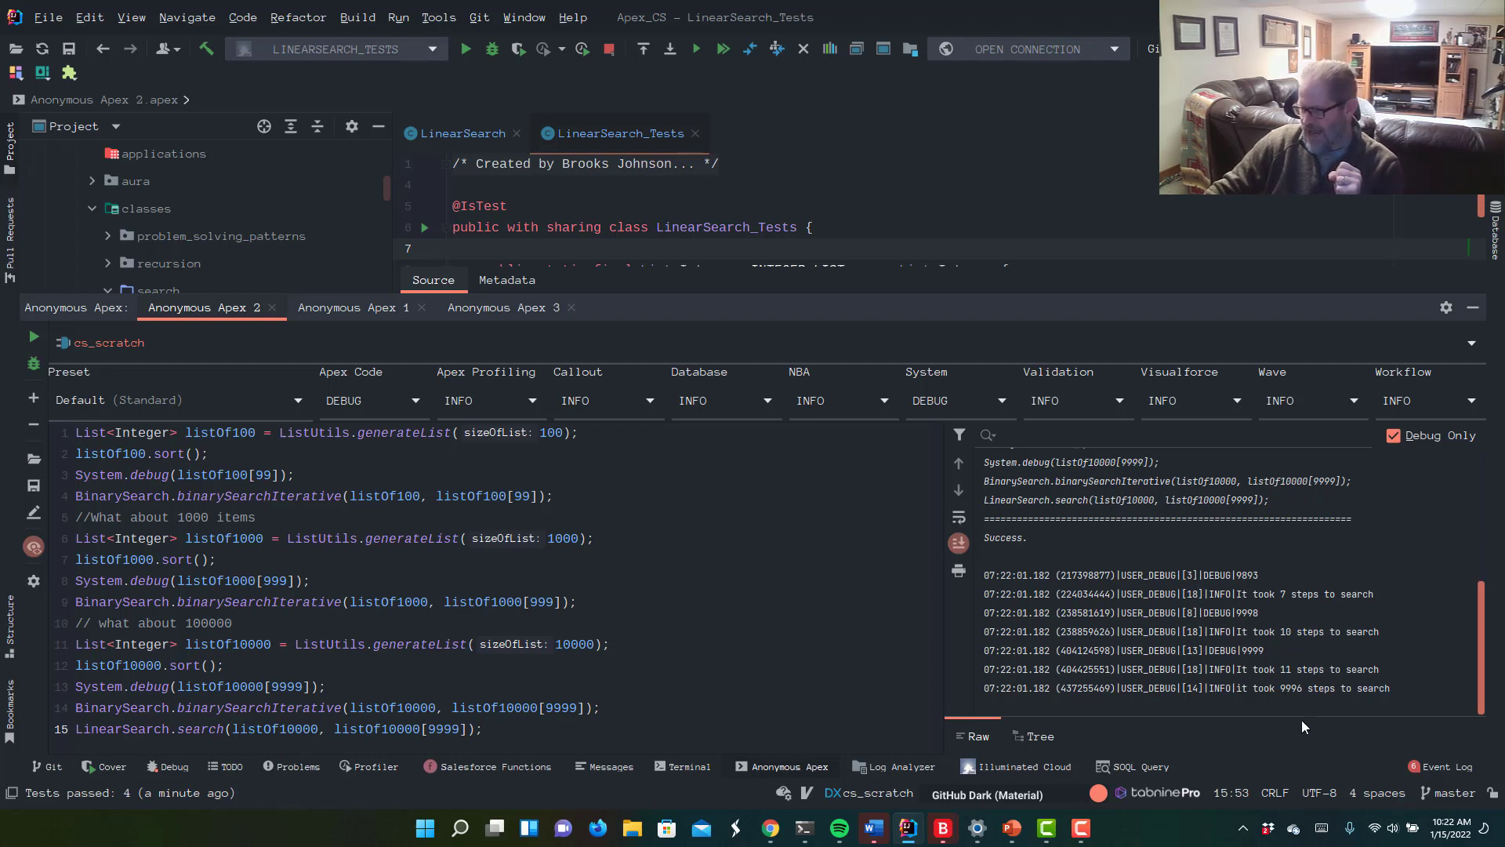
mouse_move(1301, 706)
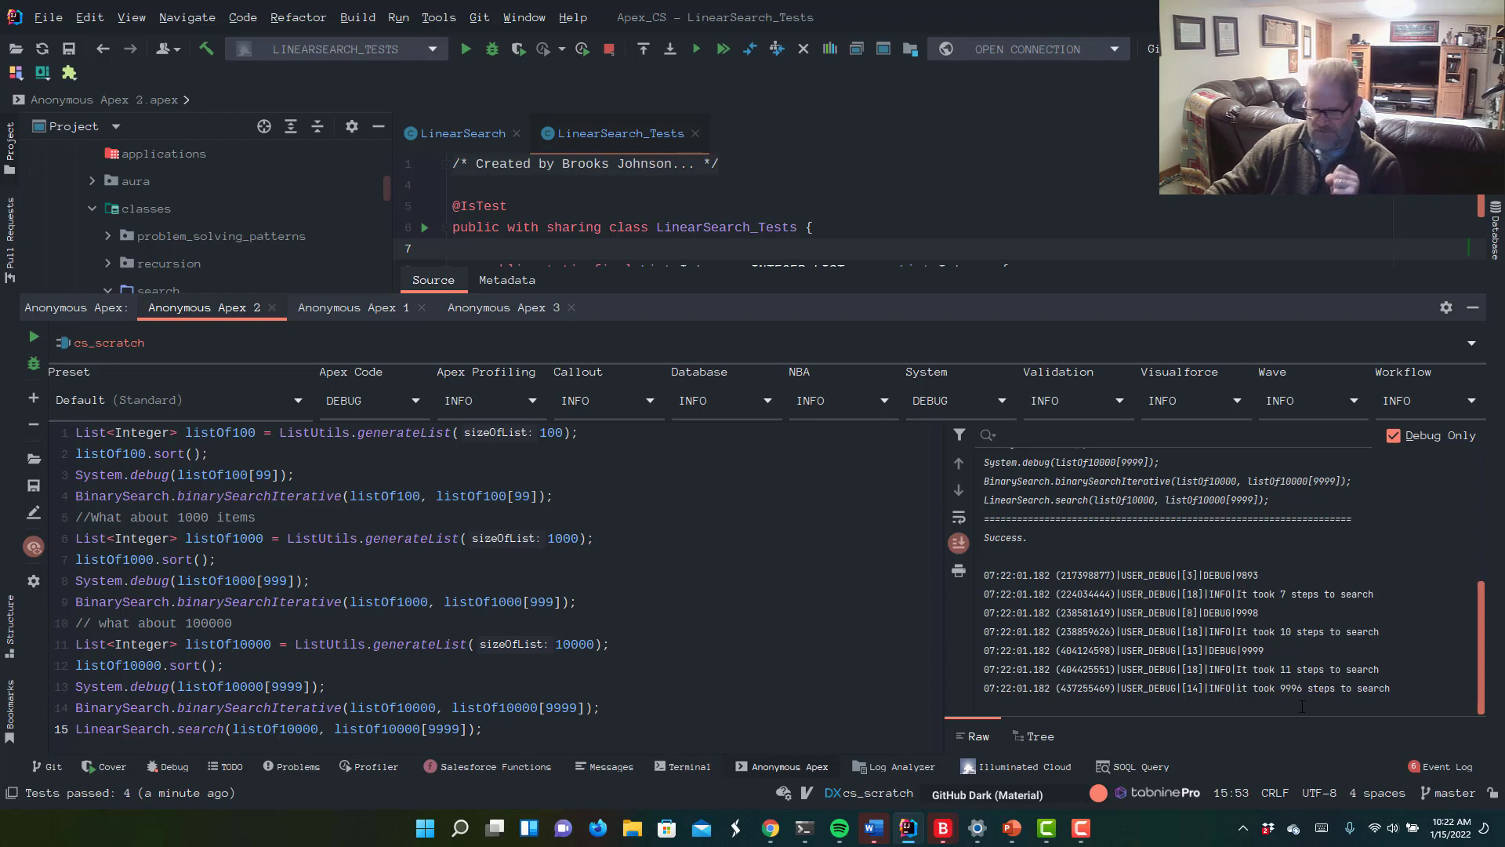